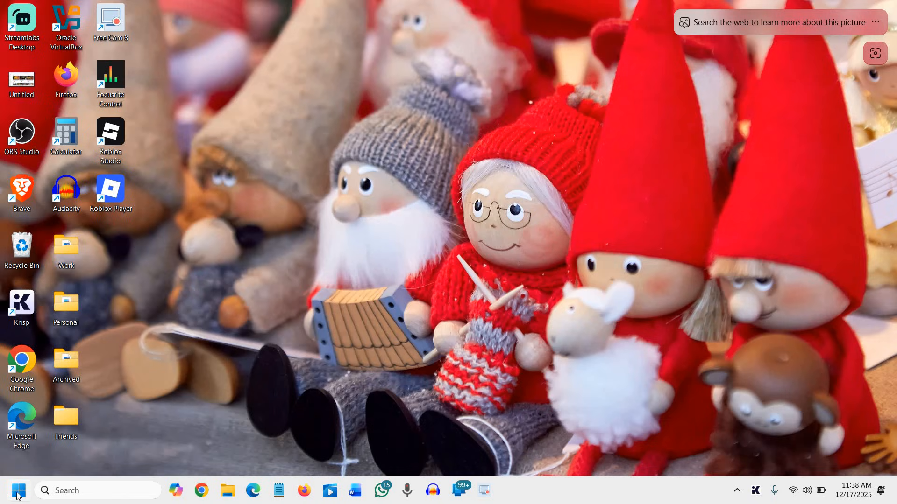
- Launch Settings from the Start quick links and show the Network & internet overview
right_click(14, 490)
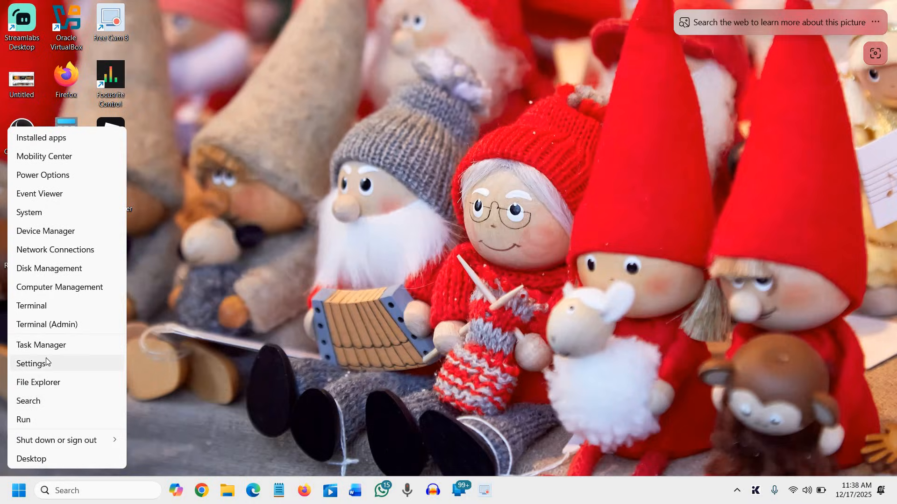
left_click(33, 363)
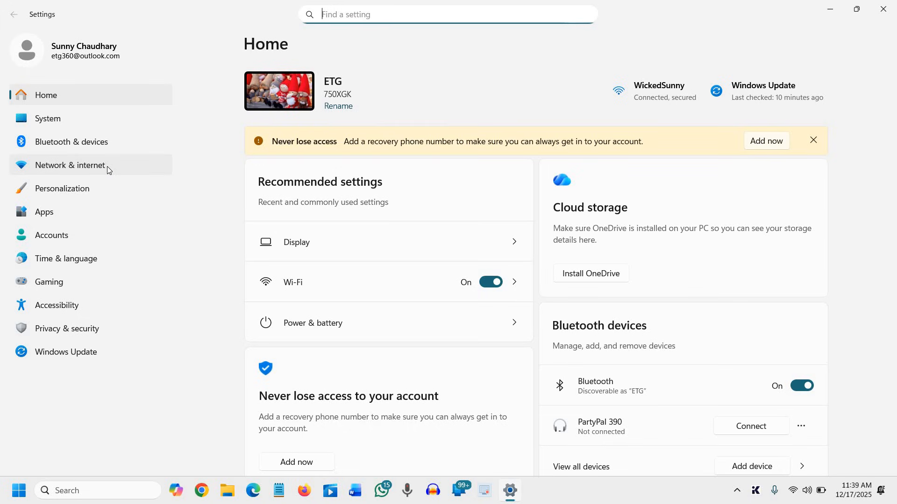
left_click(69, 165)
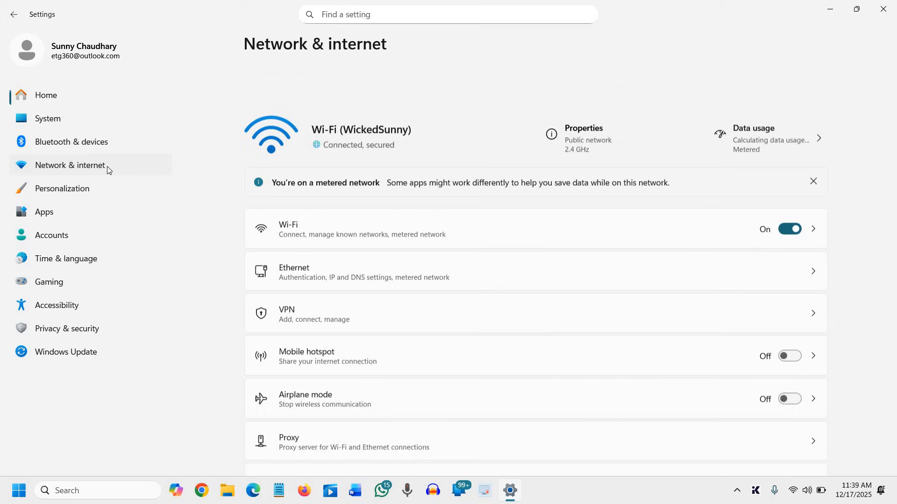
scroll("up", 3)
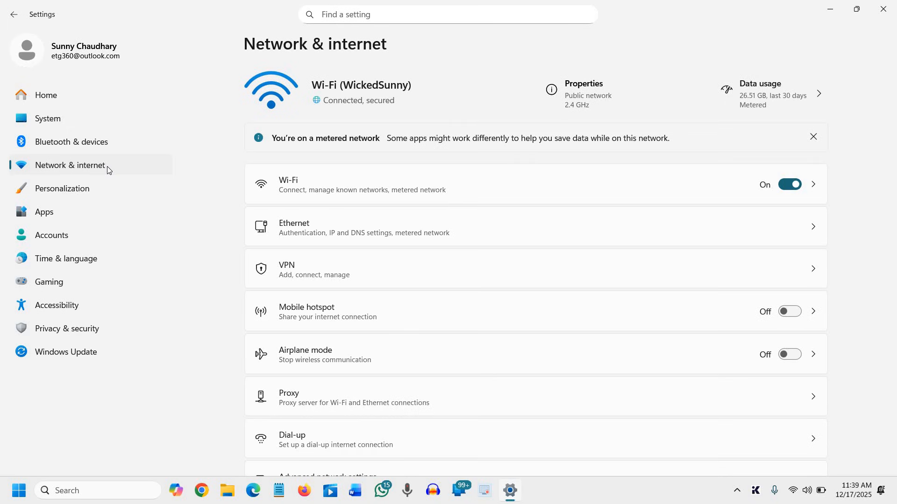
mouse_move(399, 174)
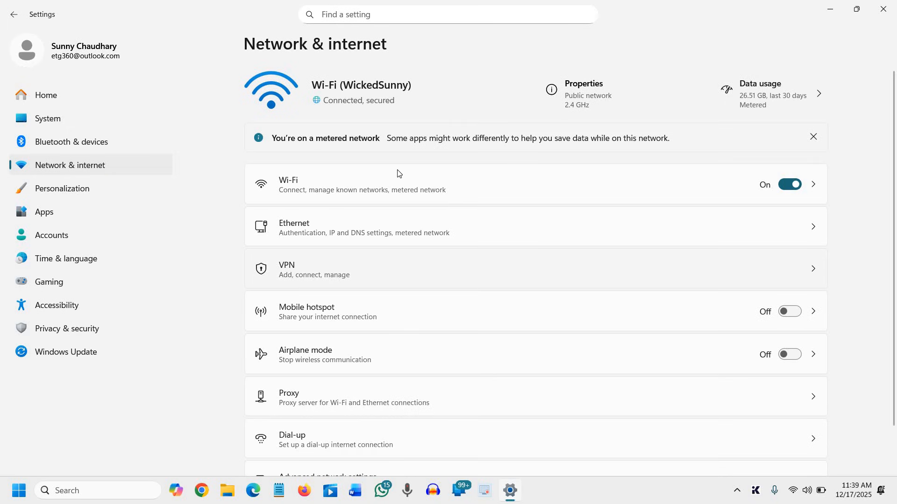
mouse_move(320, 192)
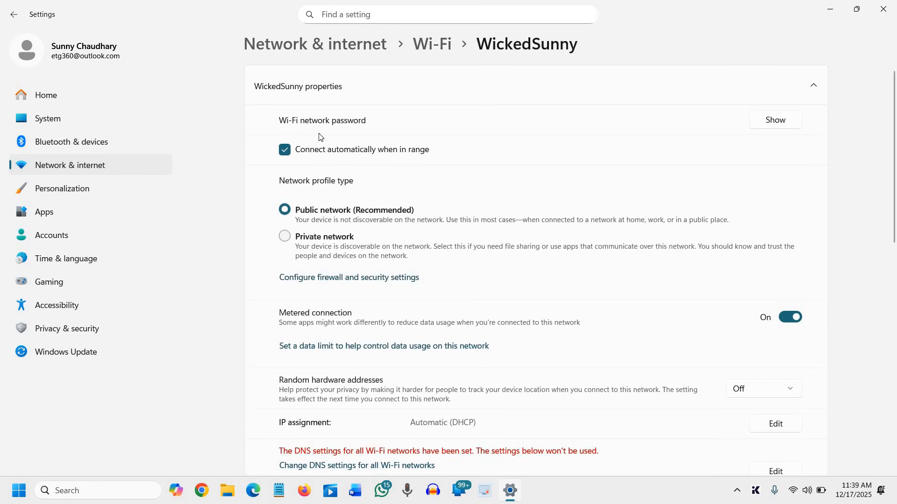
mouse_move(409, 332)
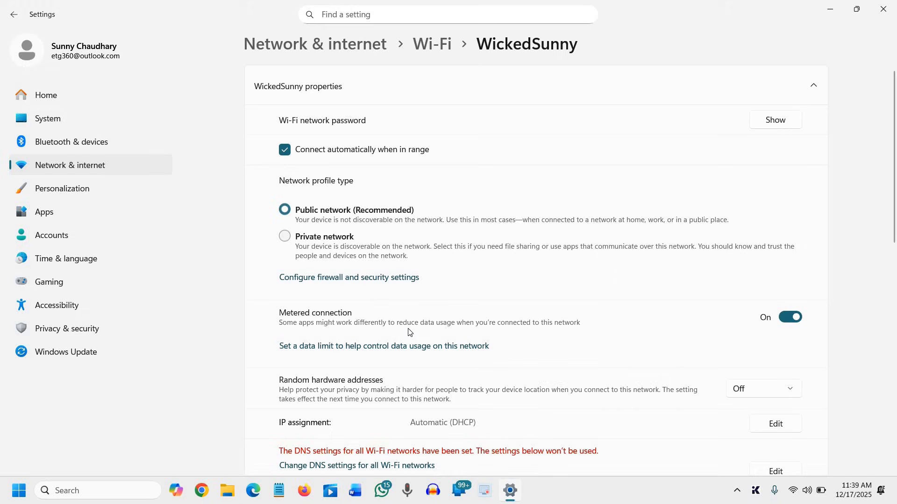
mouse_move(746, 358)
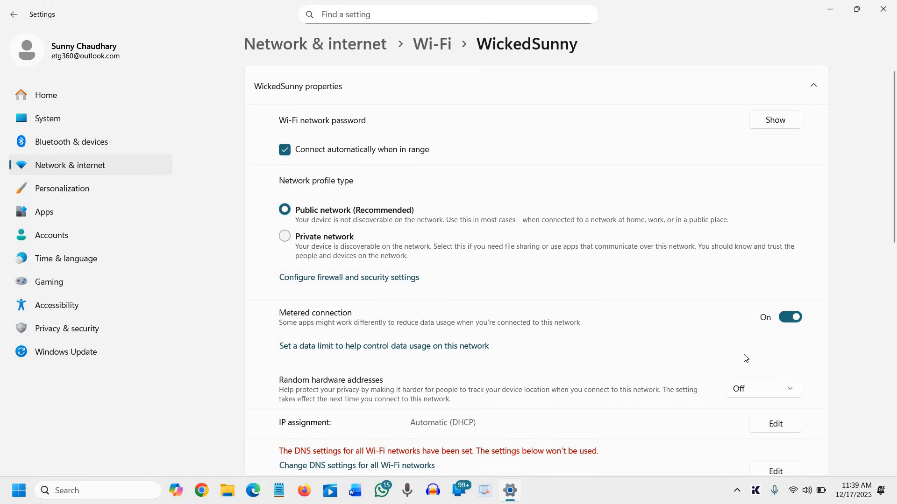
mouse_move(330, 353)
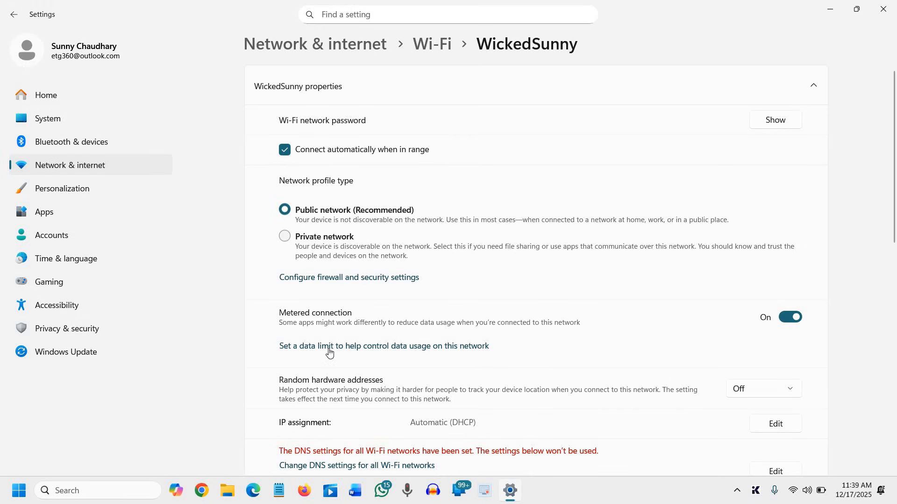
mouse_move(415, 331)
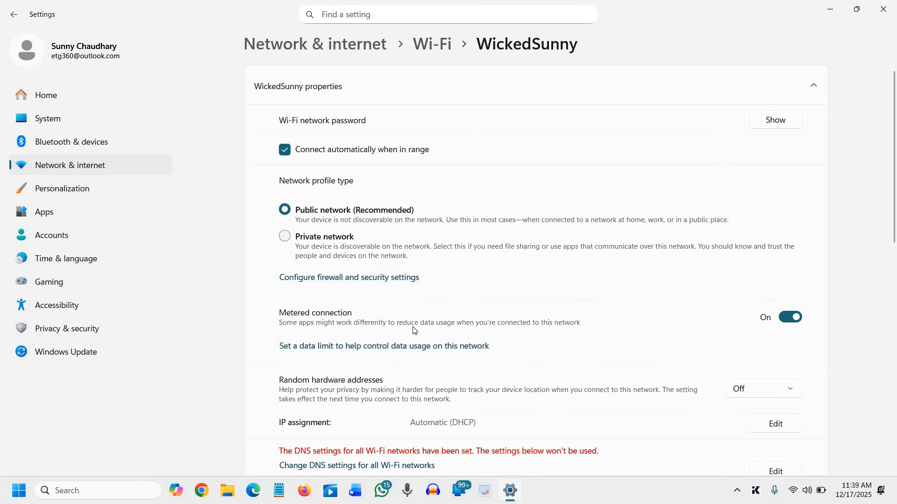
mouse_move(752, 311)
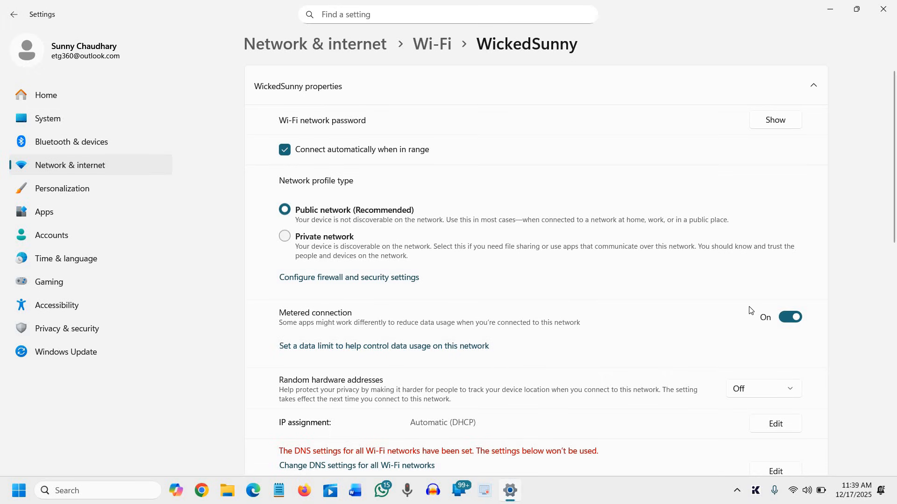
mouse_move(754, 307)
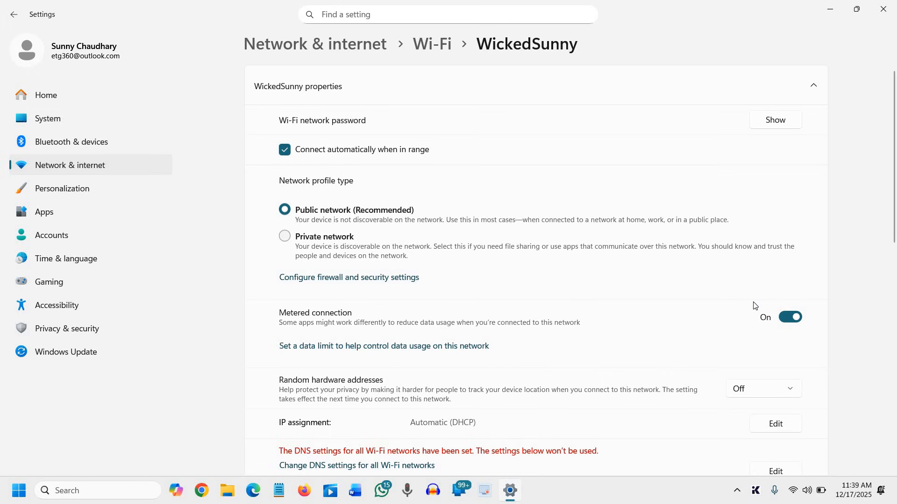
mouse_move(769, 281)
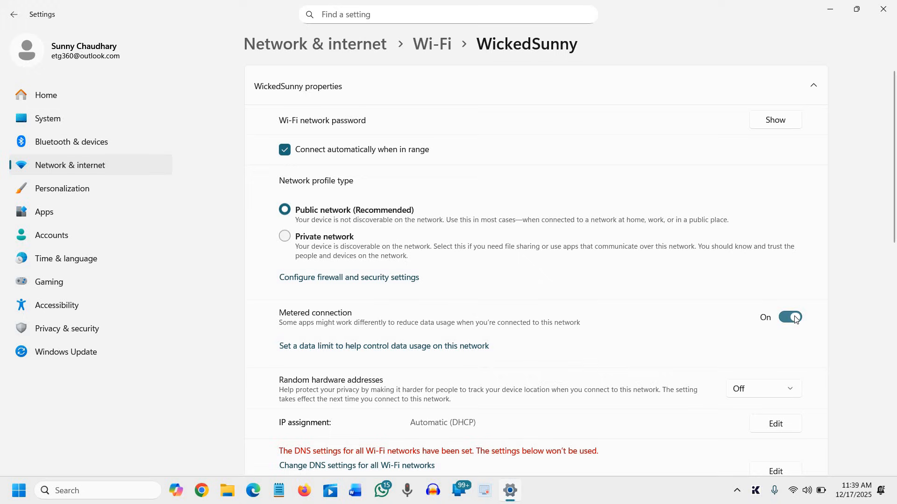
mouse_move(792, 323)
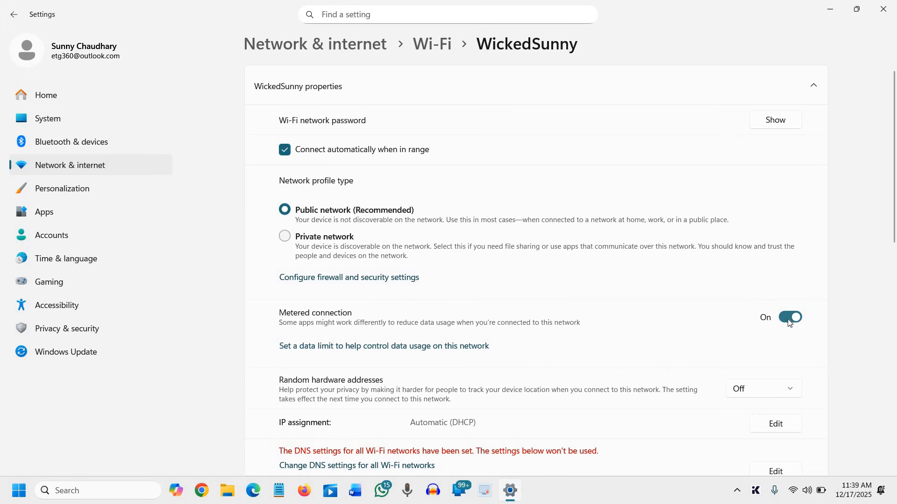
- Close Settings after reviewing WickedSunny's metered connection and DNS properties
left_click(790, 316)
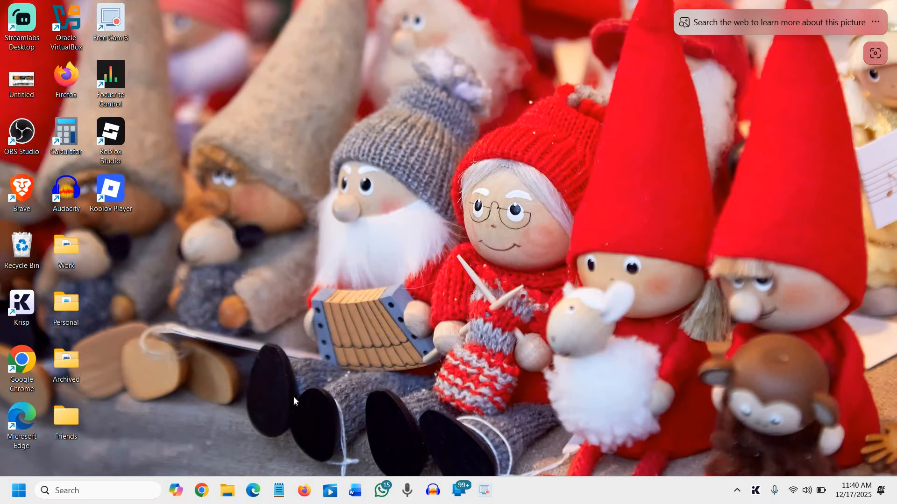
mouse_move(17, 499)
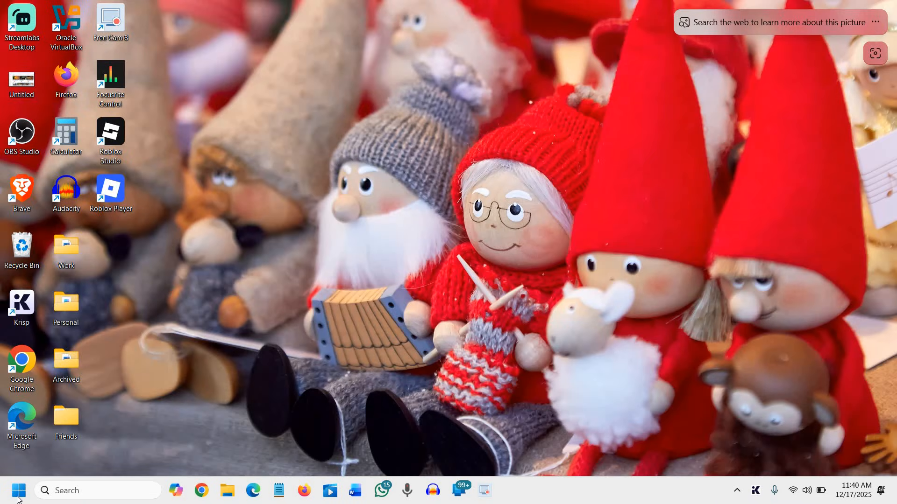
mouse_move(14, 491)
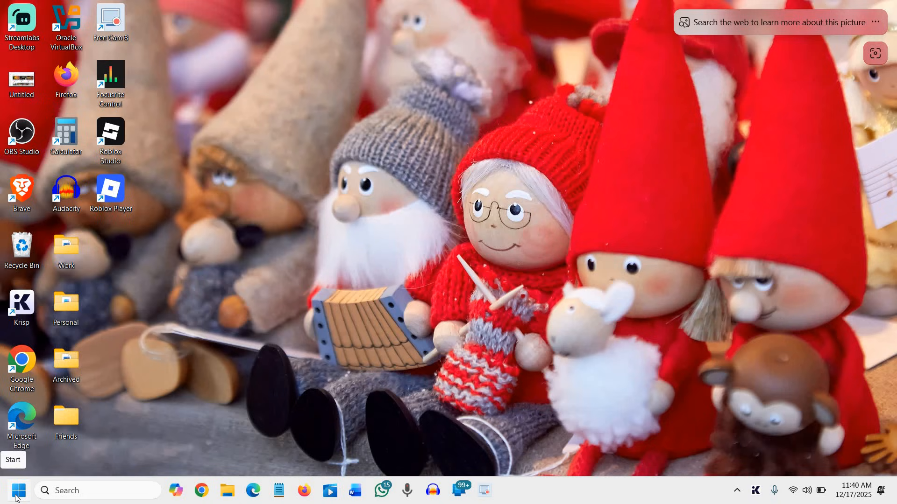
- Bring up the Run box and enter ncpa.cpl, leaving it unsubmitted
right_click(11, 491)
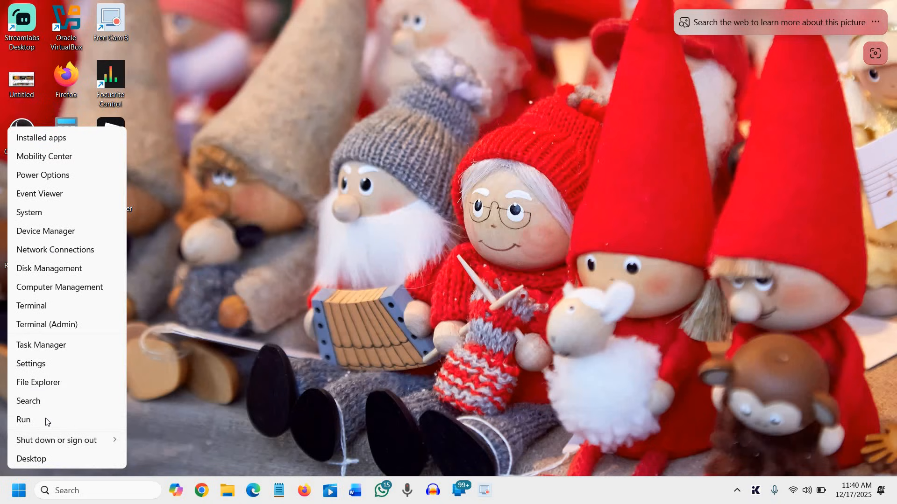
left_click(23, 419)
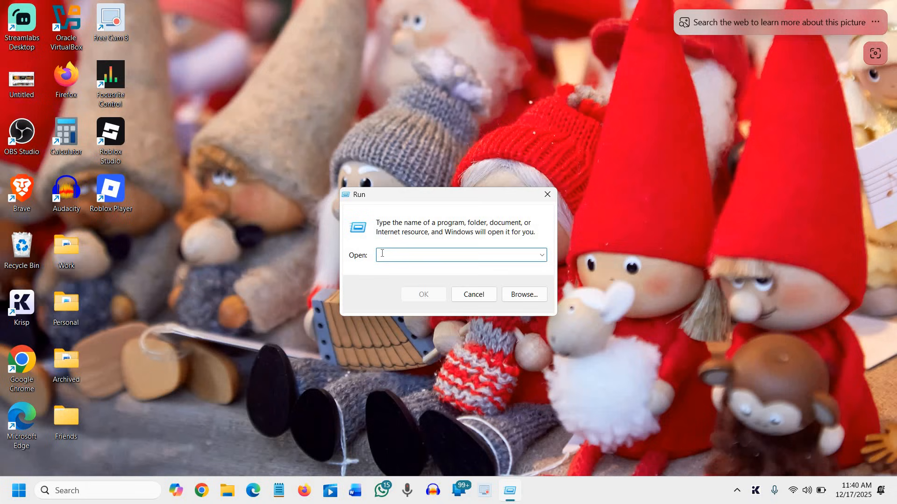
type("c")
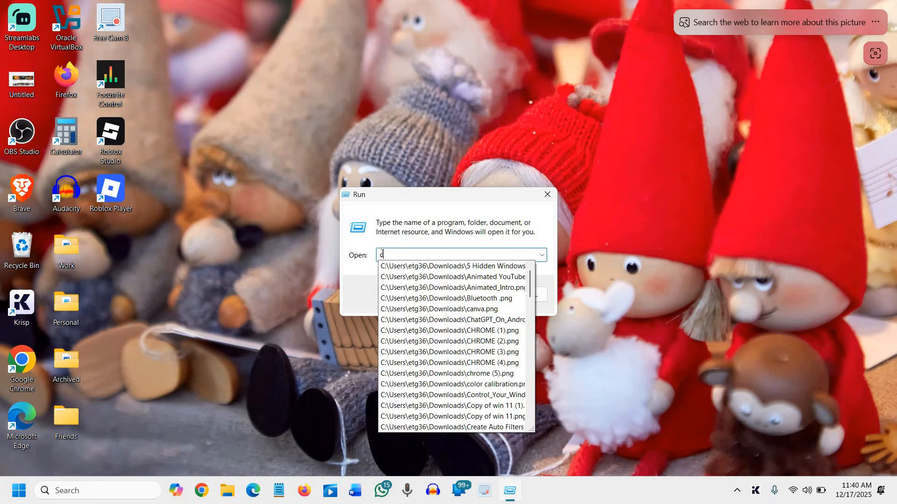
type("n")
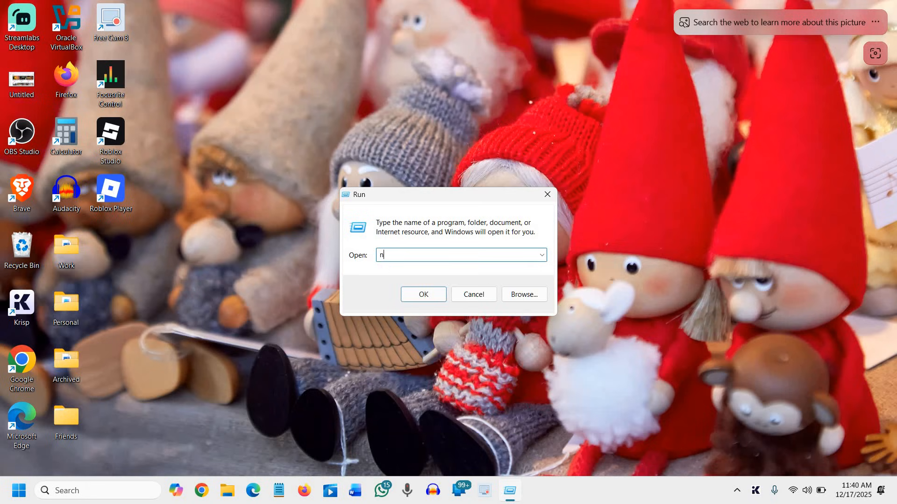
type("cp")
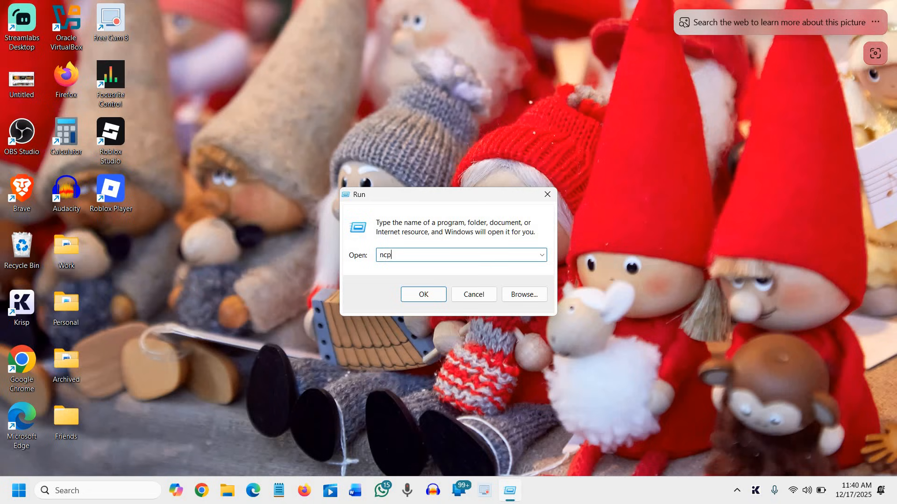
type("a")
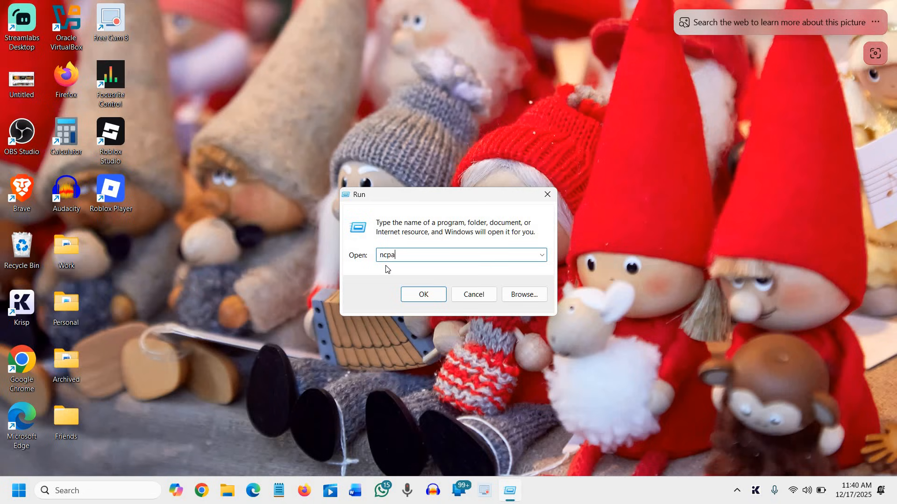
type(".c")
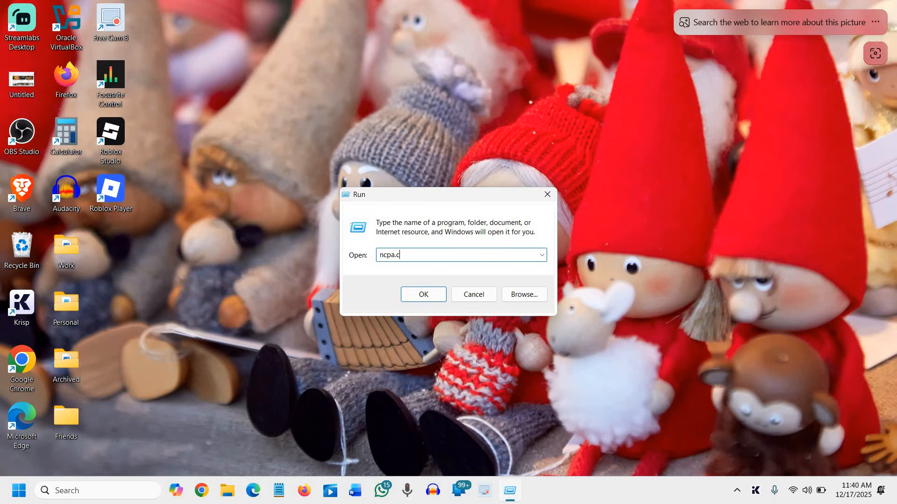
type("pl")
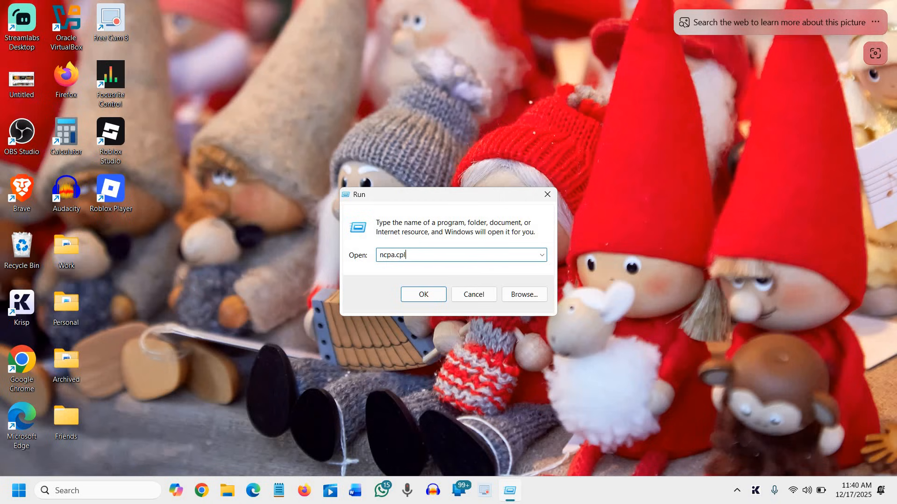
mouse_move(415, 281)
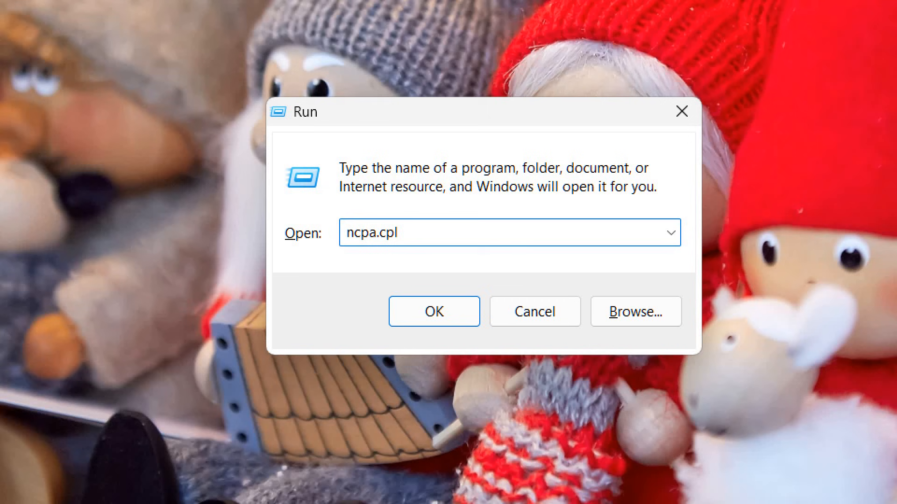
mouse_move(418, 298)
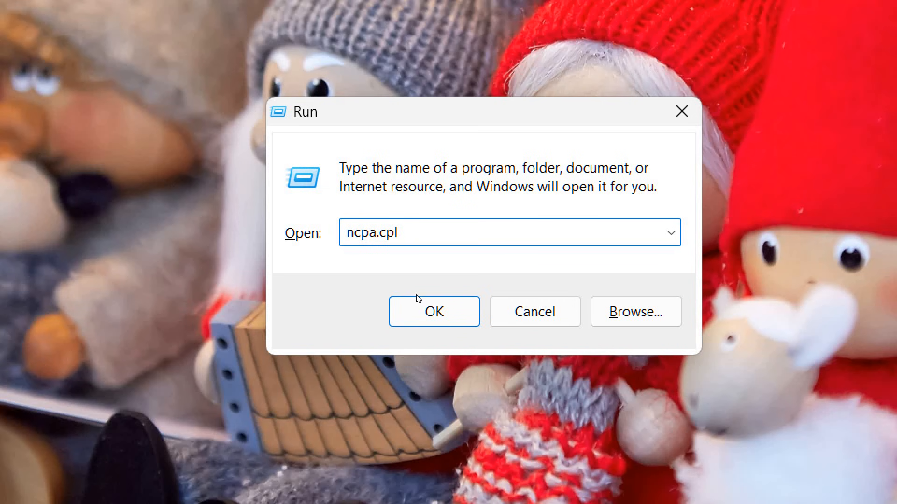
- Run ncpa.cpl and view the Wi-Fi adapter's connection status in Network Connections
left_click(433, 312)
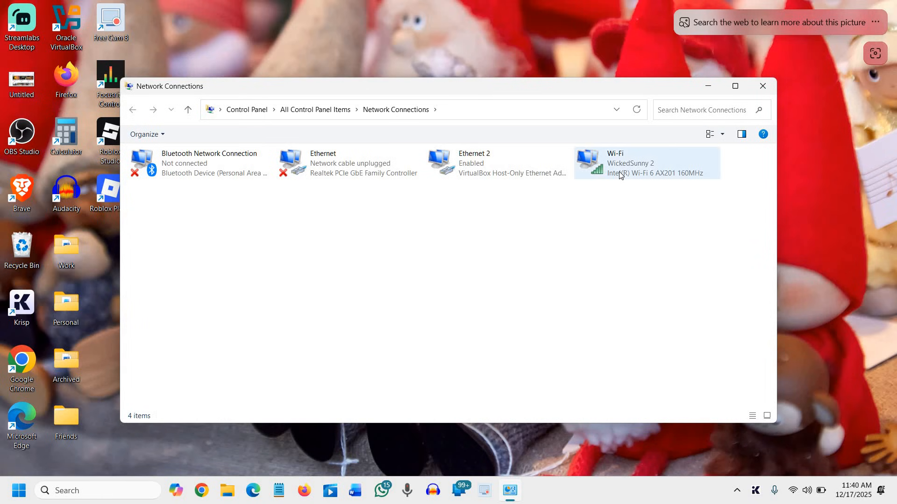
left_click(647, 162)
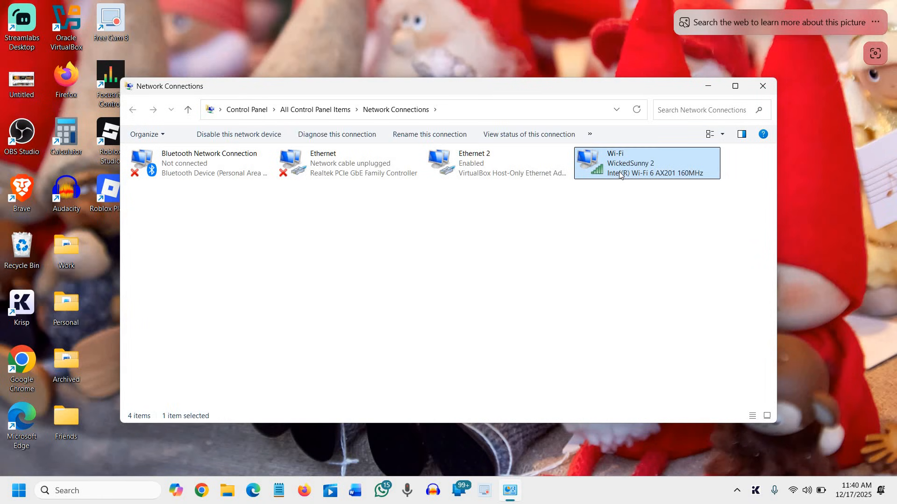
right_click(647, 163)
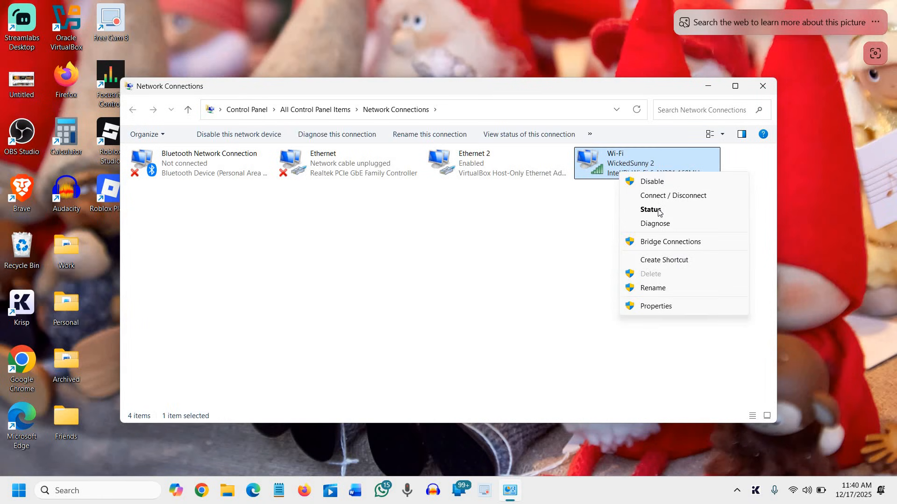
left_click(426, 250)
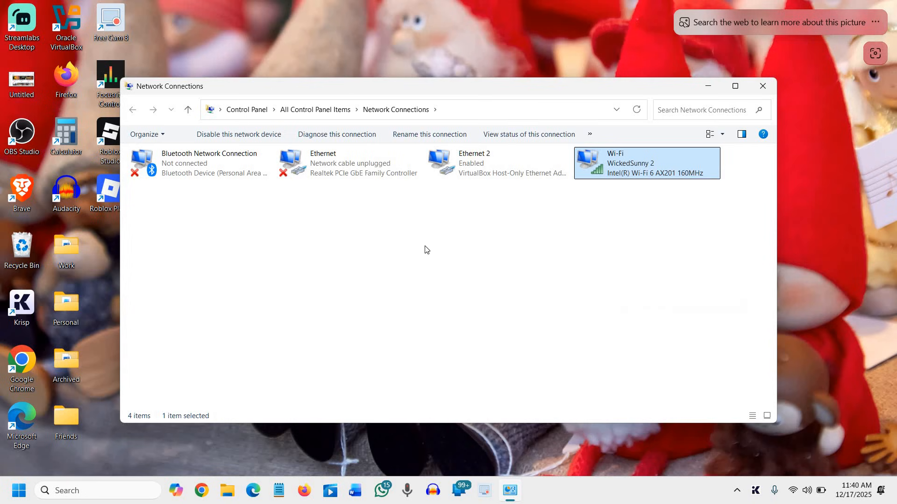
- Bring up Wi-Fi Properties and select Internet Protocol Version 4 (TCP/IPv4)
double_click(629, 163)
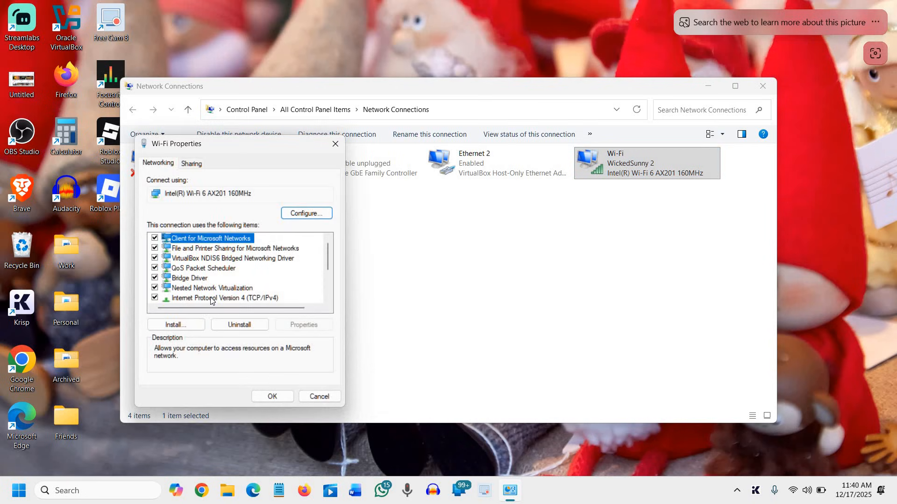
left_click(223, 298)
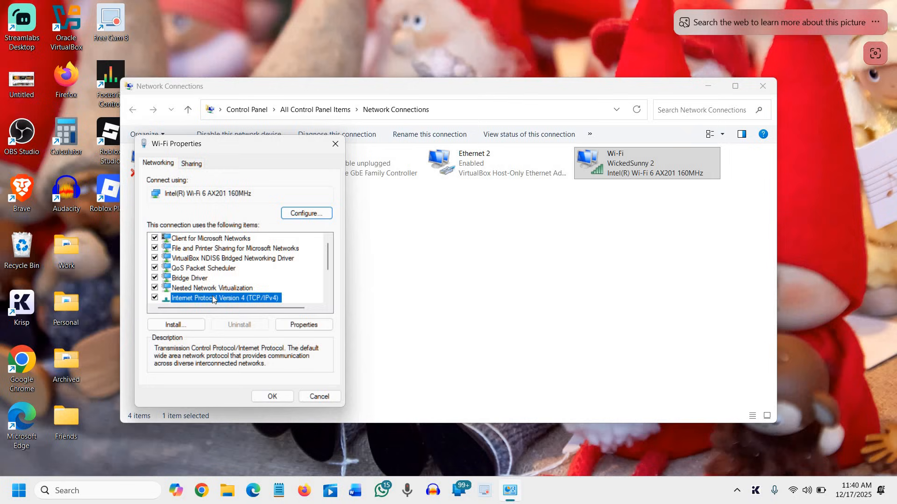
mouse_move(231, 287)
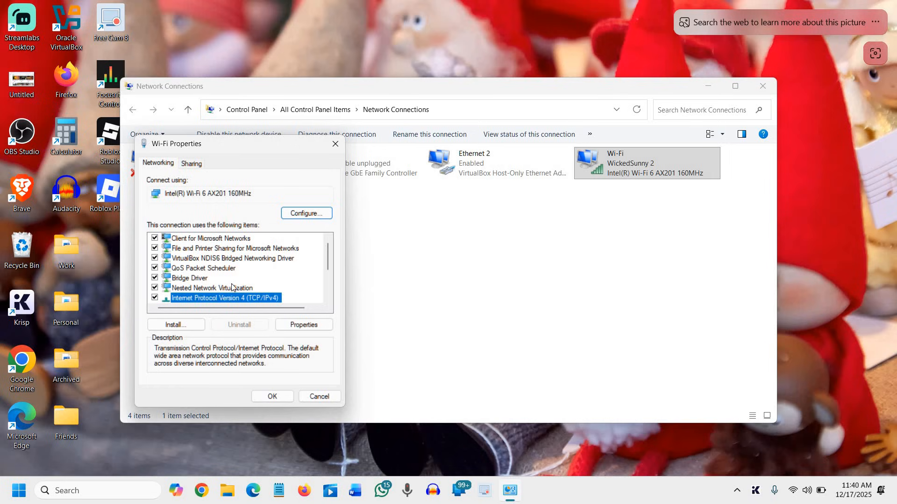
scroll("down", 3)
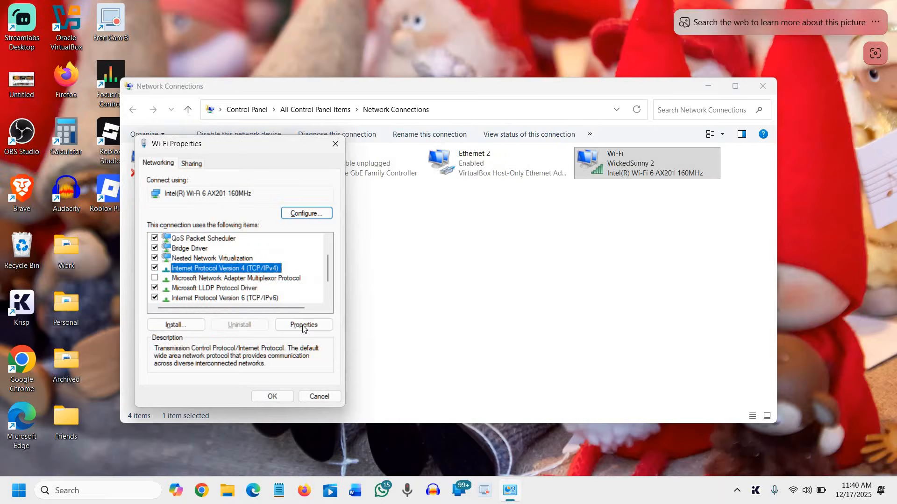
- Set the Wi-Fi IPv4 DNS servers to 8.8.8.8 and 1.1.1.1 and confirm the dialogs
left_click(303, 325)
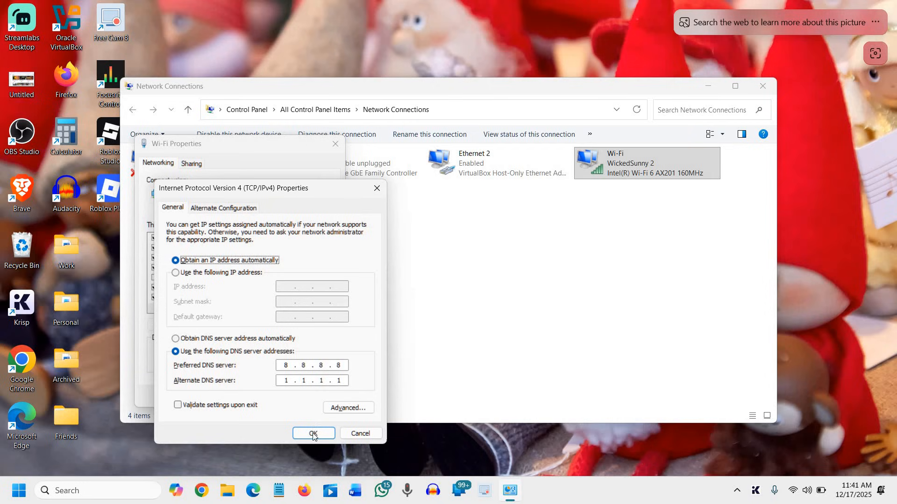
left_click(313, 433)
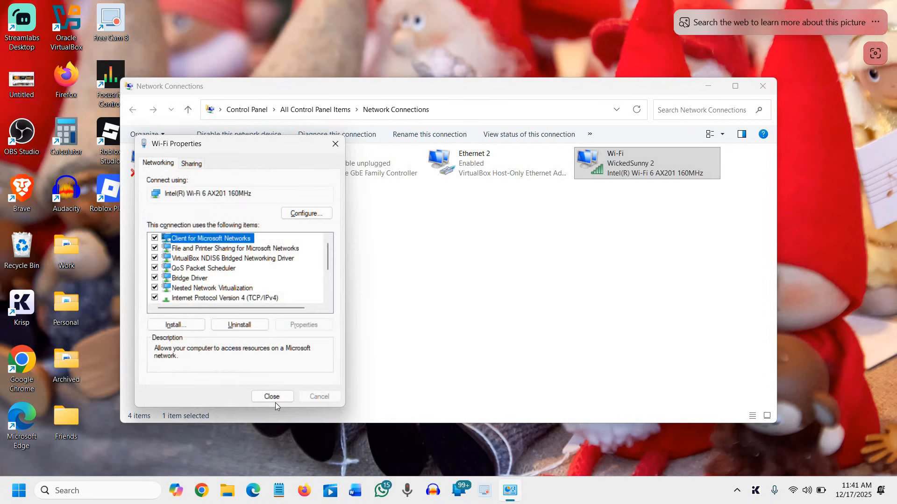
left_click(272, 396)
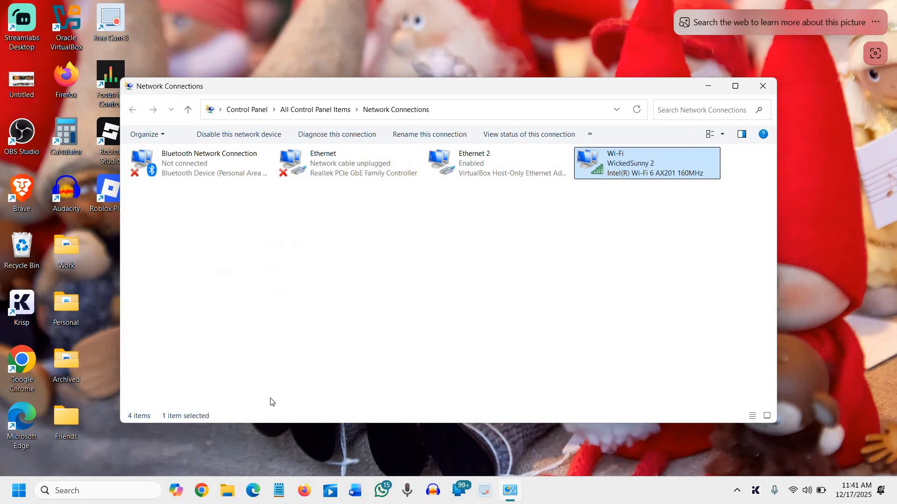
mouse_move(286, 205)
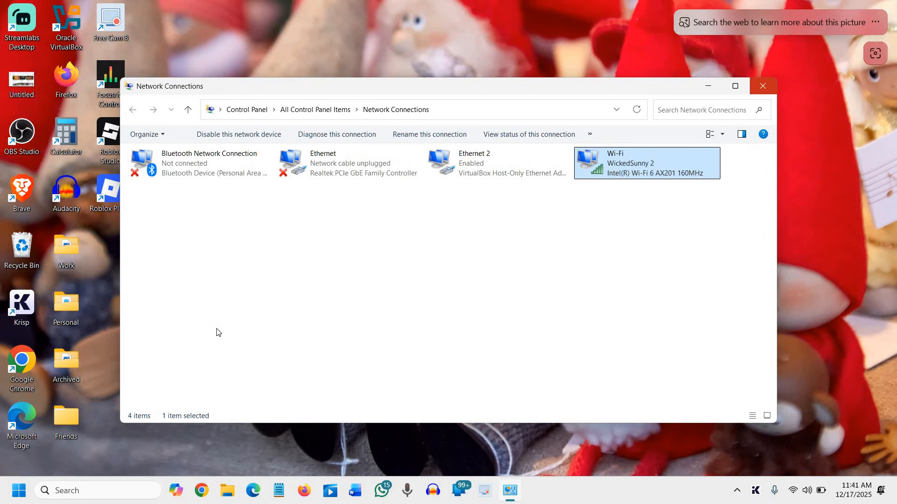
- Close Network Connections and relaunch Settings from Start
left_click(763, 86)
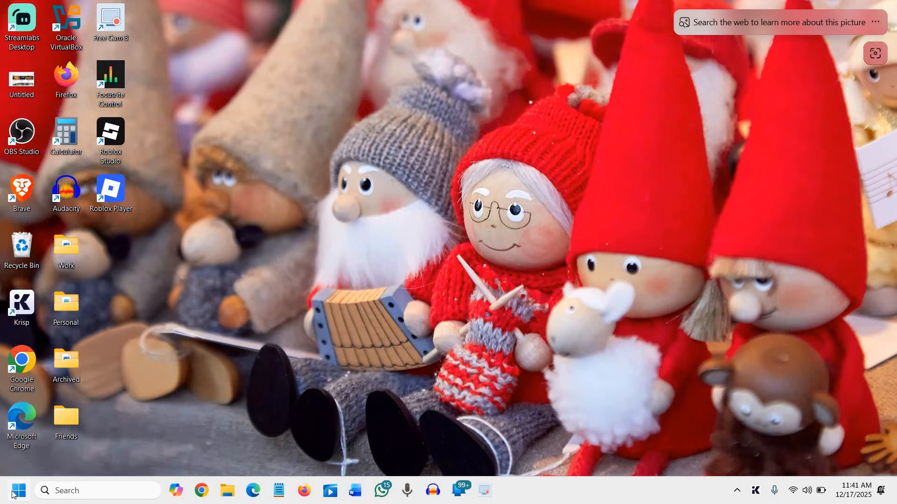
mouse_move(12, 490)
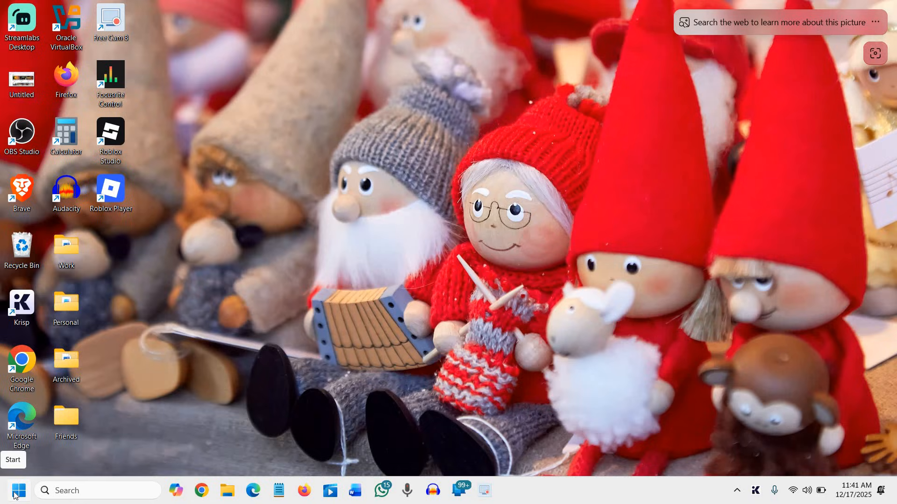
left_click(11, 491)
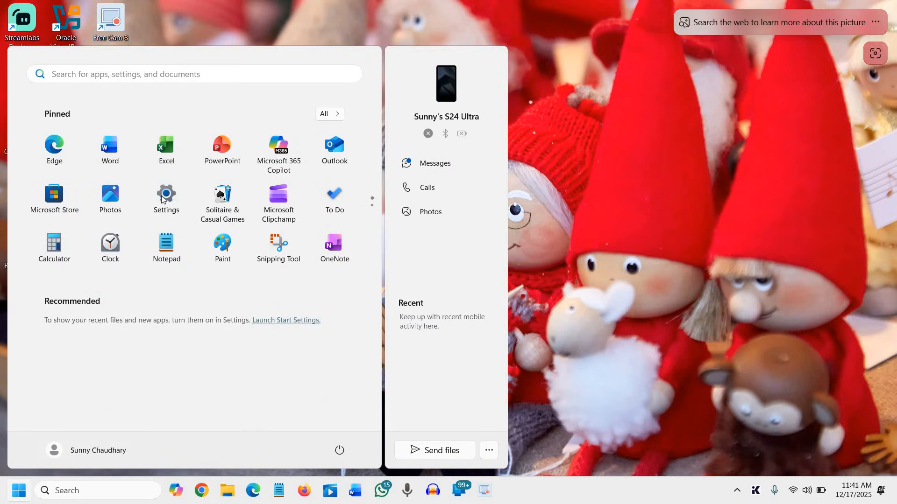
left_click(166, 194)
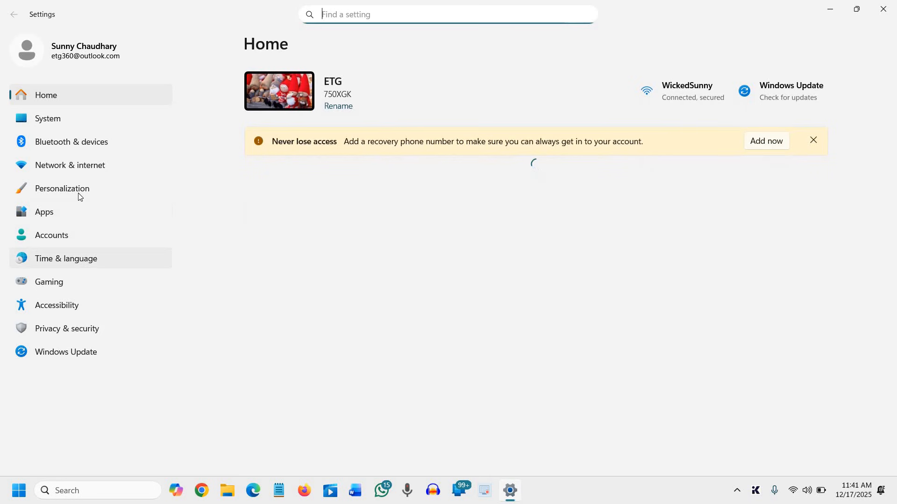
- Review WickedSunny's details showing DNS 8.8.8.8 and 1.1.1.1, then return to Network & internet
left_click(70, 165)
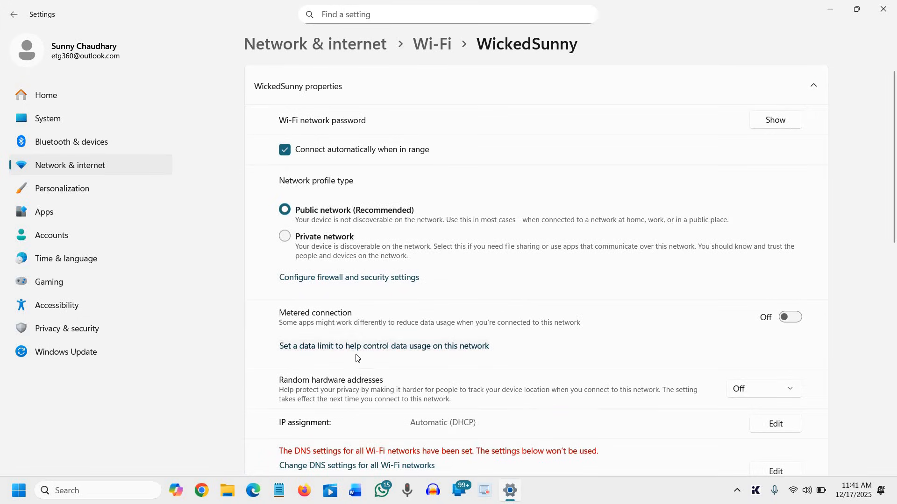
scroll("down", 3)
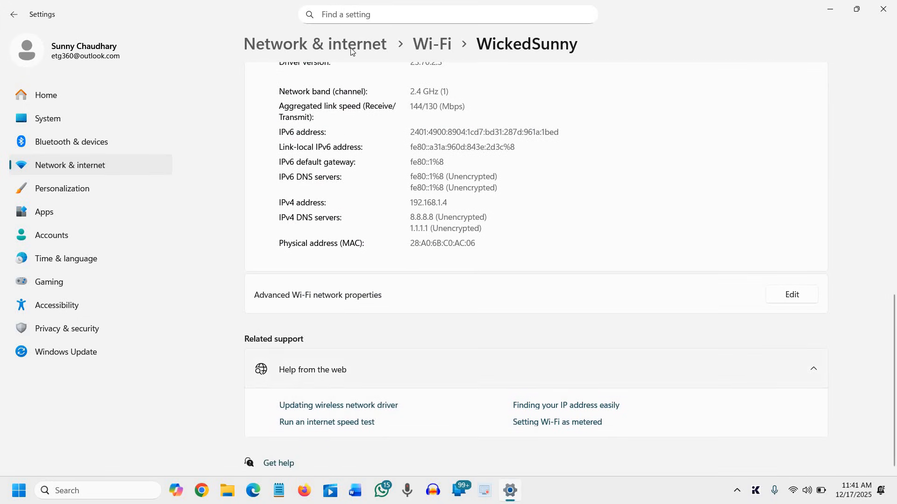
left_click(315, 44)
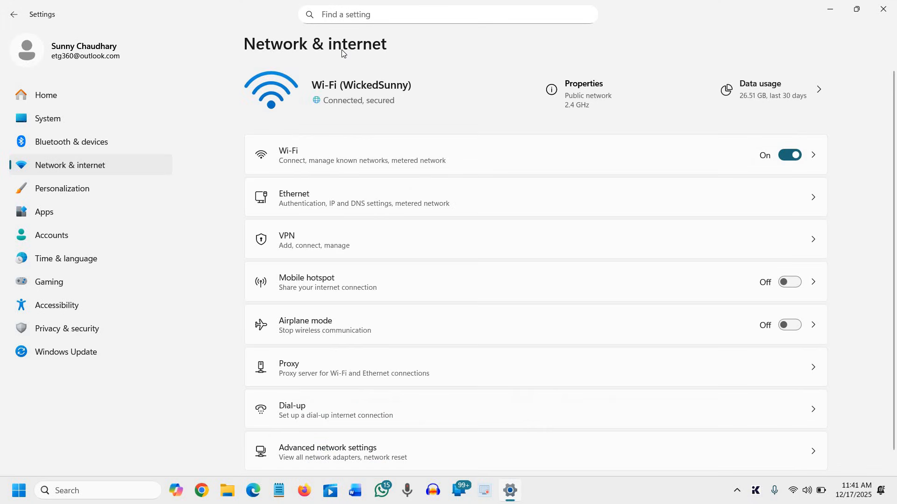
mouse_move(326, 346)
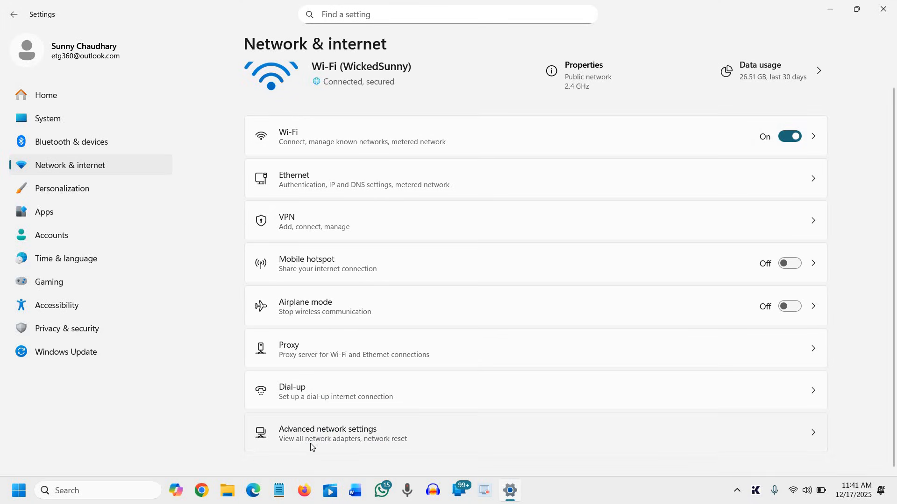
mouse_move(365, 438)
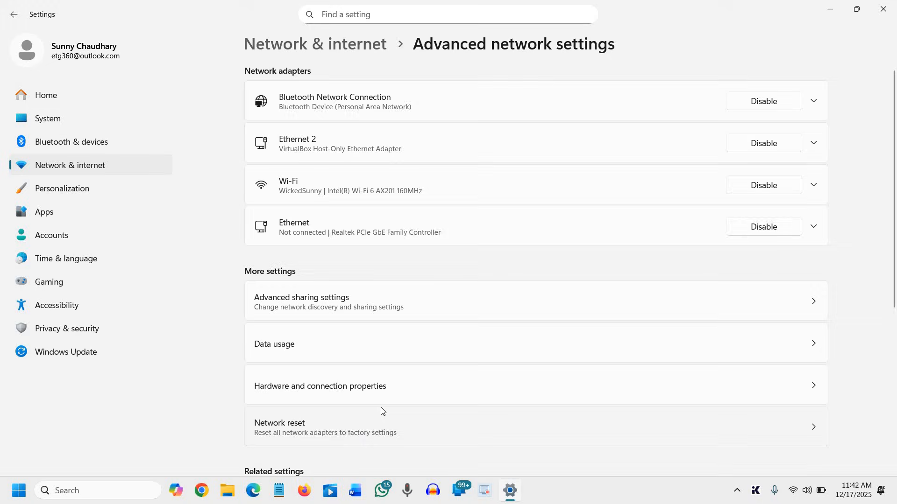
- Reach Advanced sharing settings and collapse the Private networks section
scroll("down", 3)
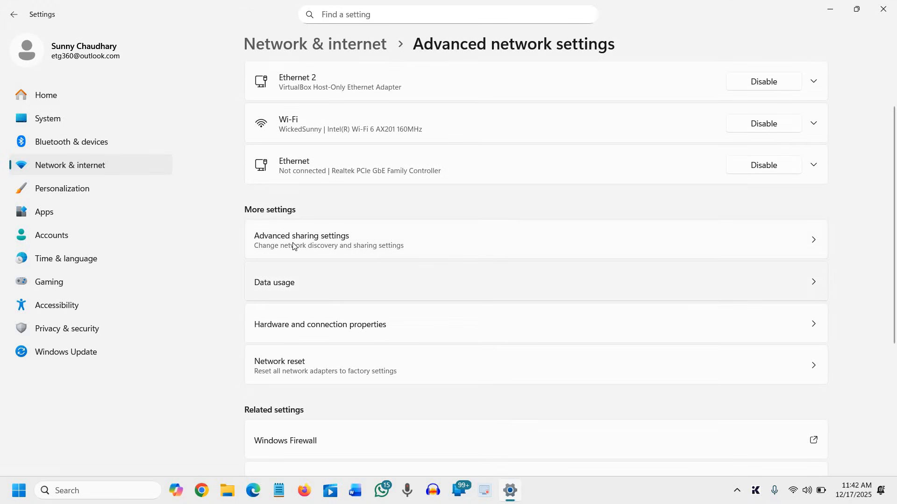
mouse_move(317, 251)
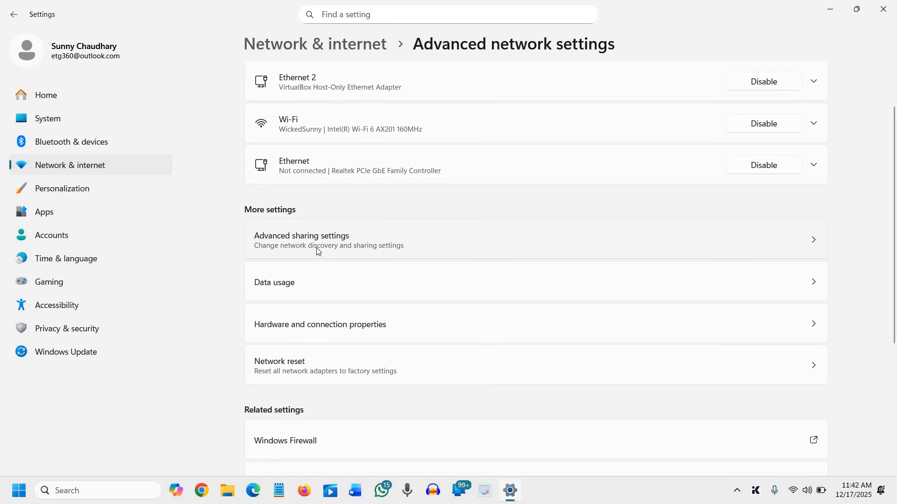
mouse_move(323, 254)
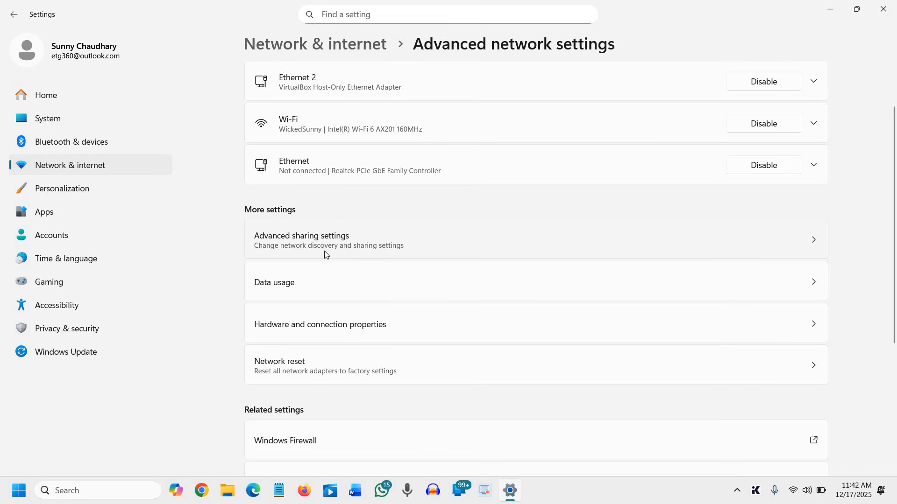
scroll("up", 3)
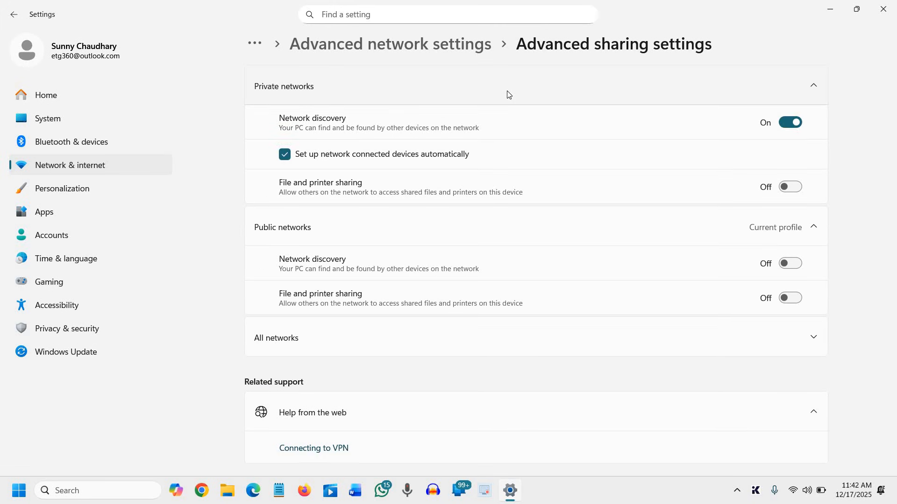
left_click(811, 85)
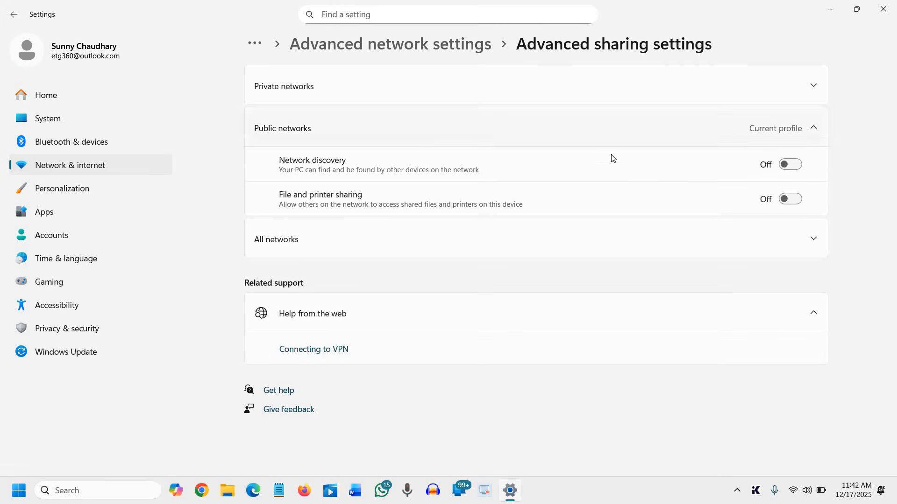
mouse_move(688, 176)
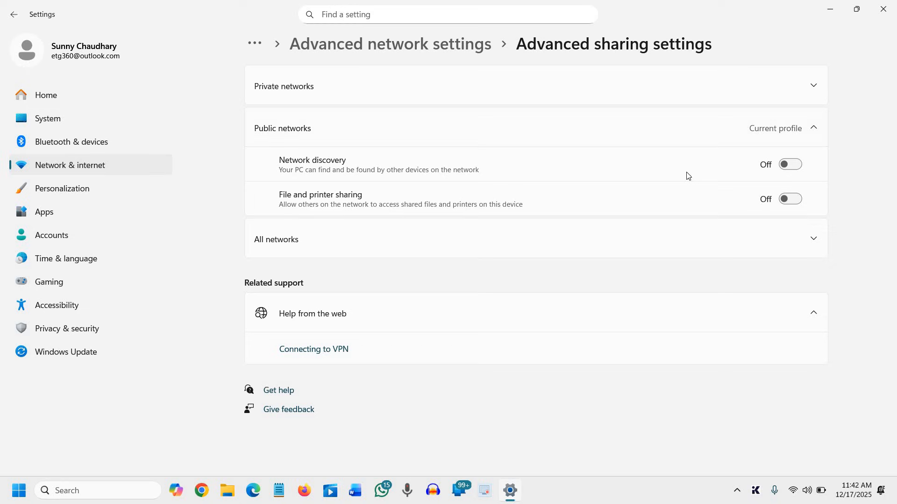
mouse_move(765, 218)
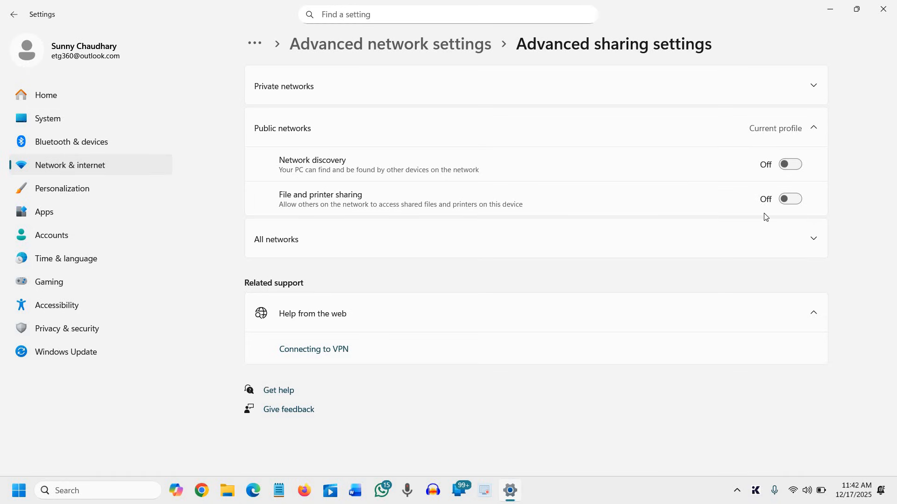
mouse_move(599, 165)
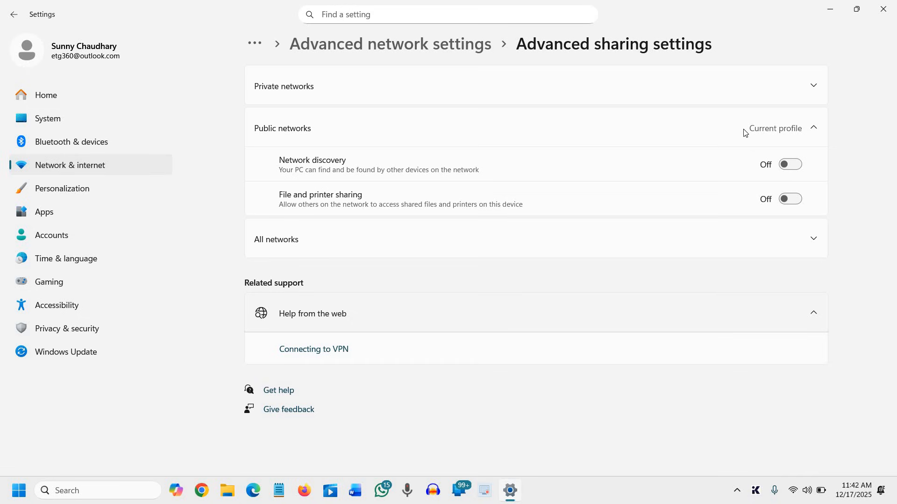
mouse_move(776, 216)
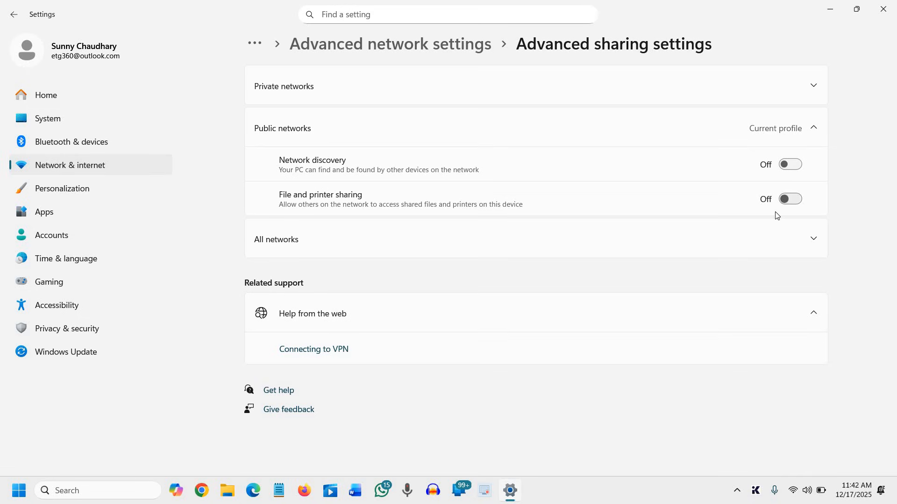
mouse_move(794, 170)
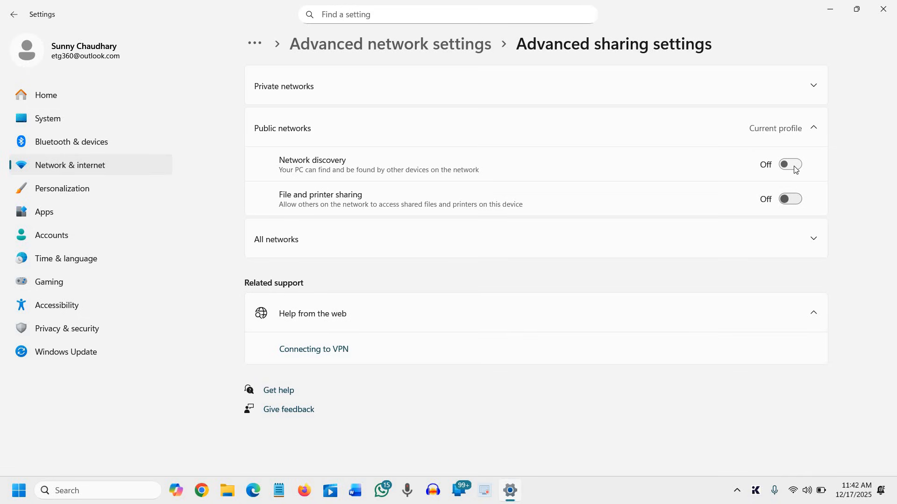
mouse_move(410, 54)
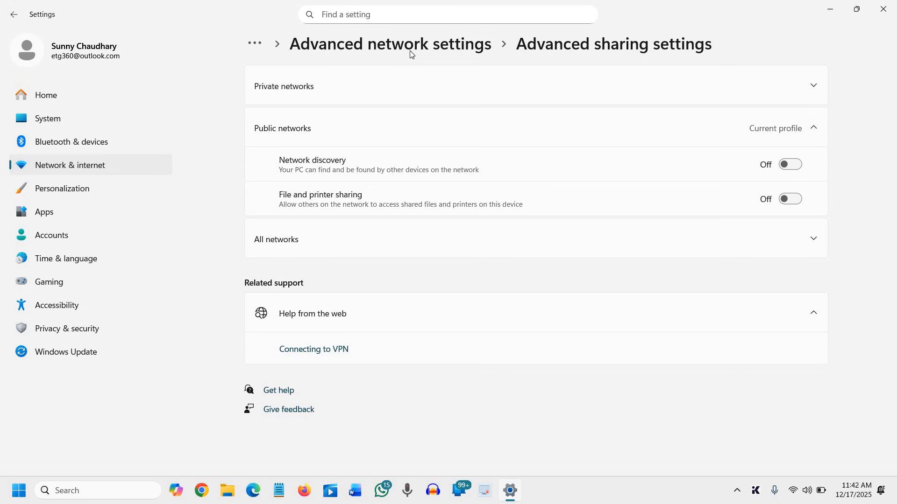
mouse_move(362, 94)
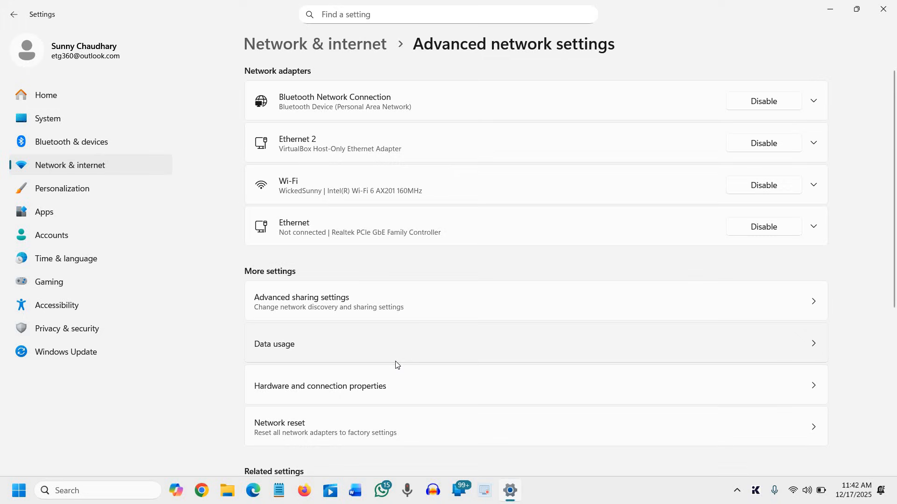
- Scroll past the Public networks toggles, both off, toward Advanced network settings
scroll("down", 3)
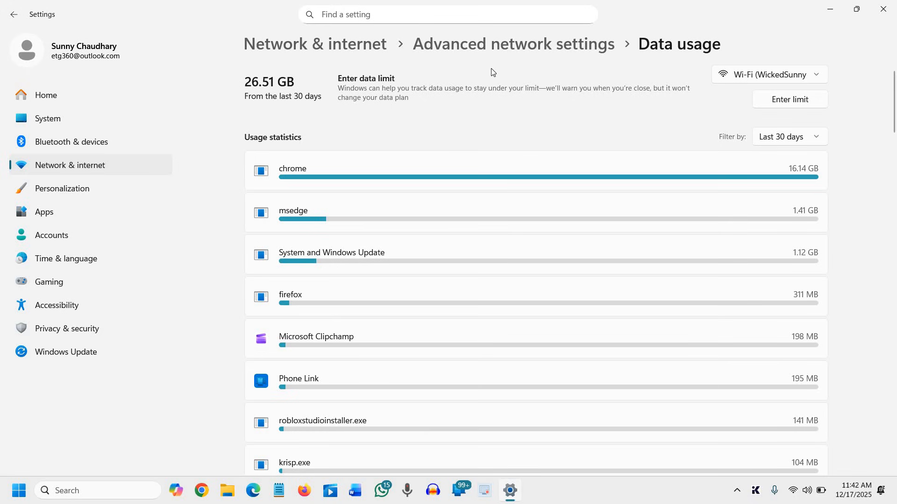
mouse_move(446, 162)
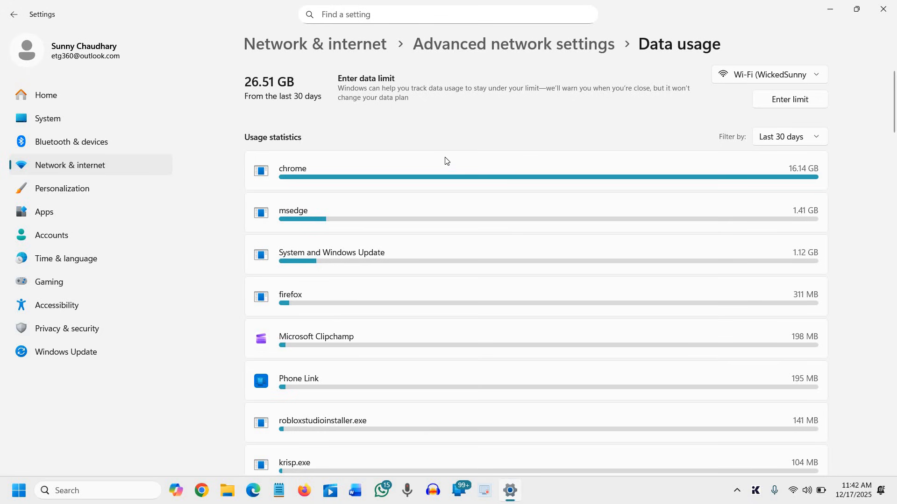
mouse_move(589, 103)
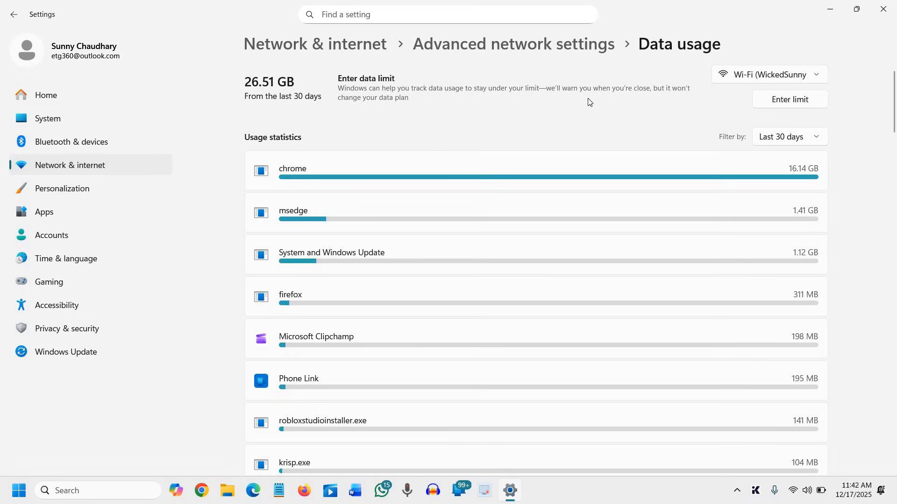
mouse_move(597, 293)
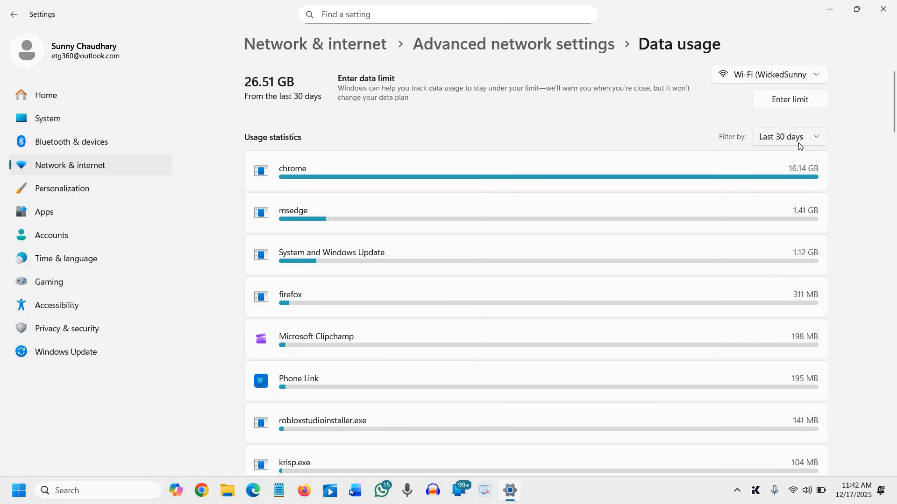
- Keep the data-usage filter at Last 30 days and scroll through the per-app list, chrome highest
left_click(789, 137)
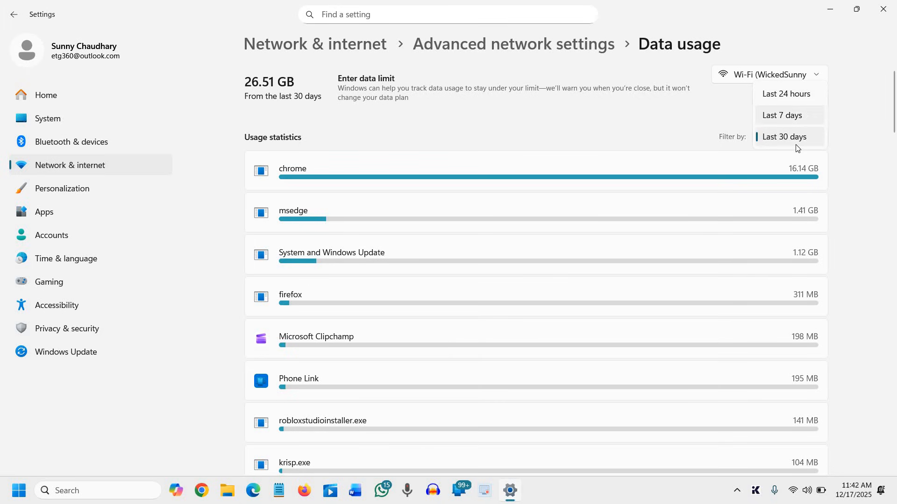
left_click(784, 136)
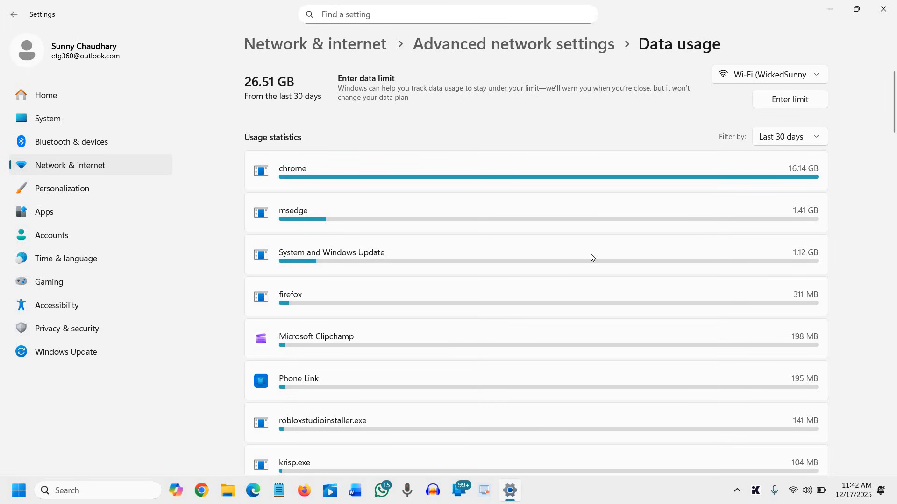
scroll("down", 3)
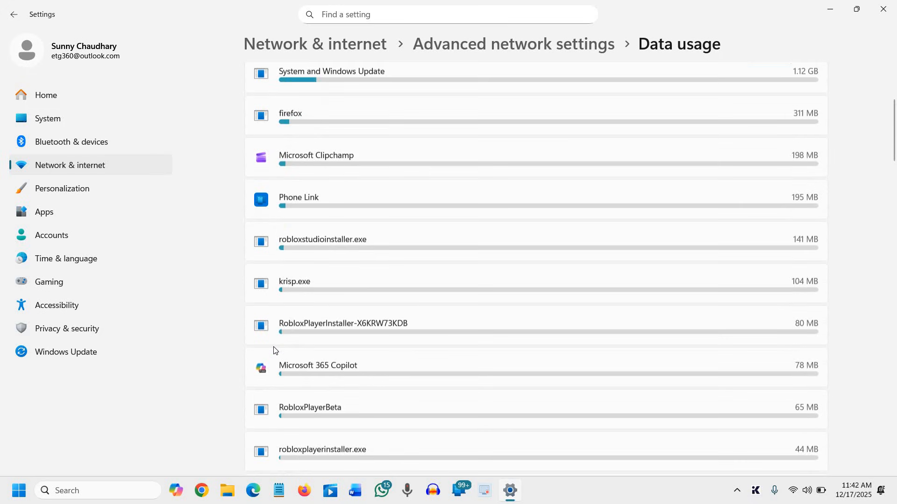
scroll("down", 3)
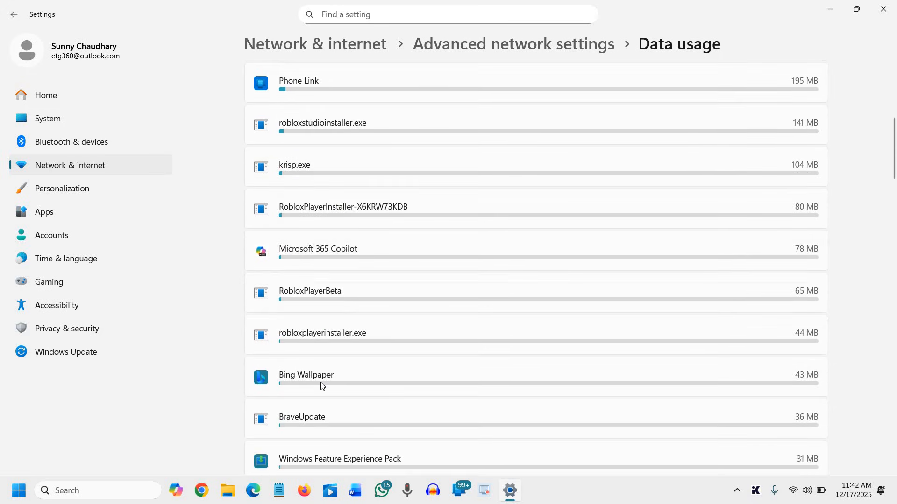
scroll("down", 3)
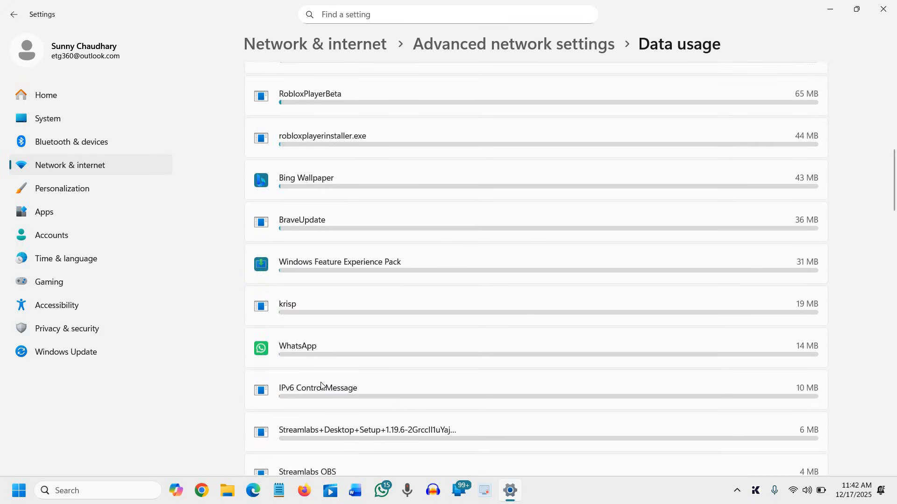
scroll("up", 3)
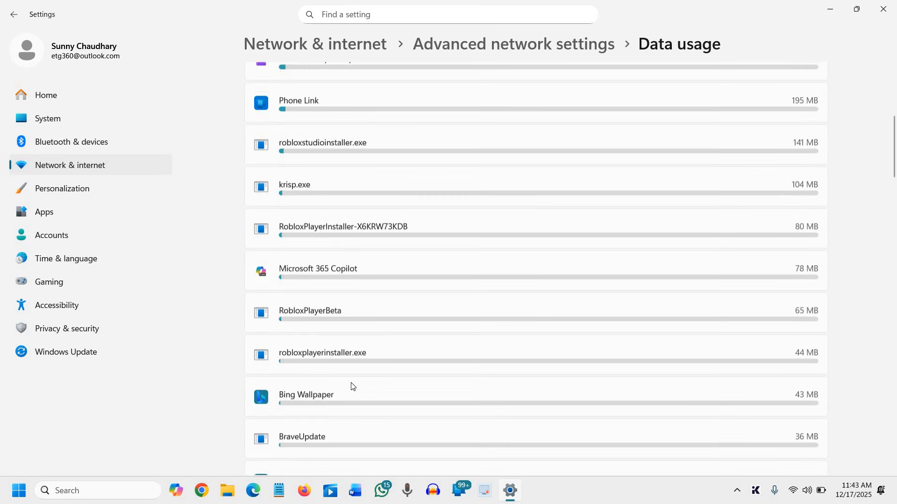
scroll("up", 3)
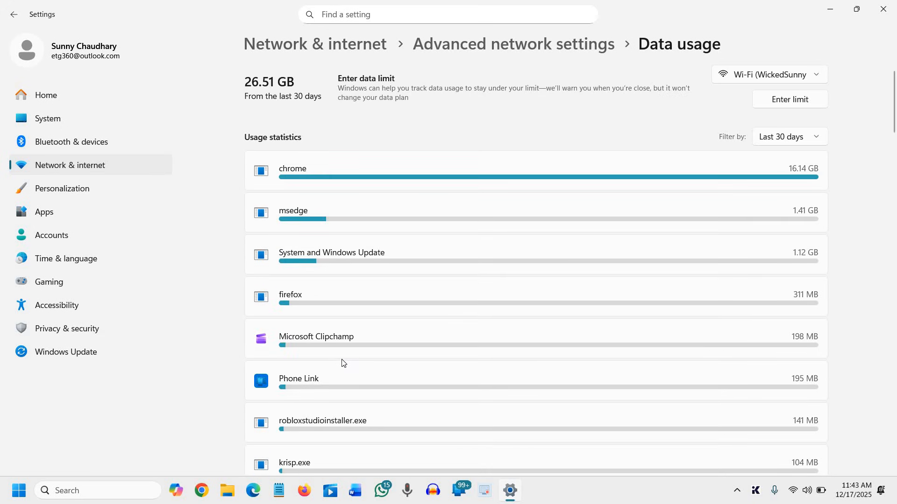
mouse_move(340, 349)
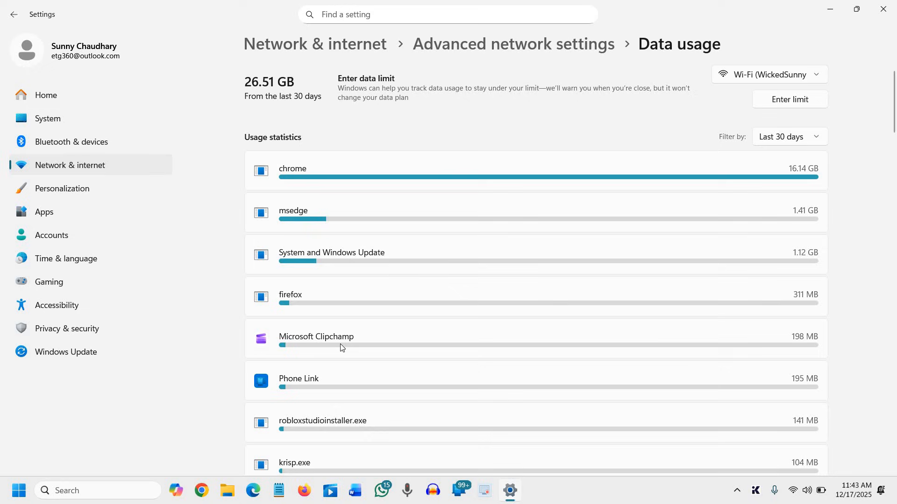
mouse_move(383, 163)
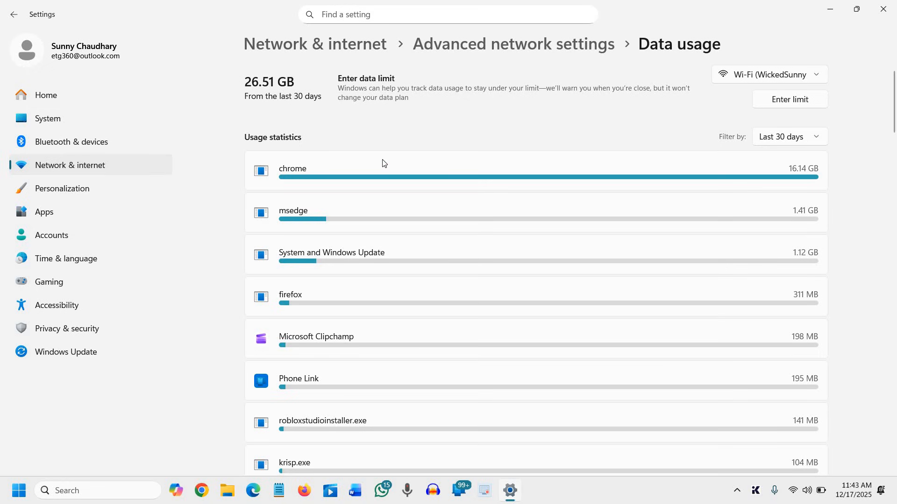
mouse_move(355, 289)
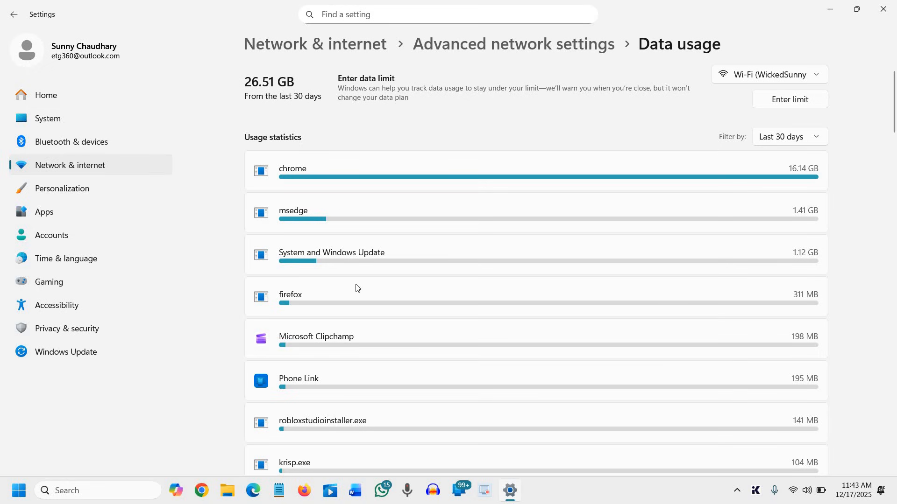
mouse_move(340, 299)
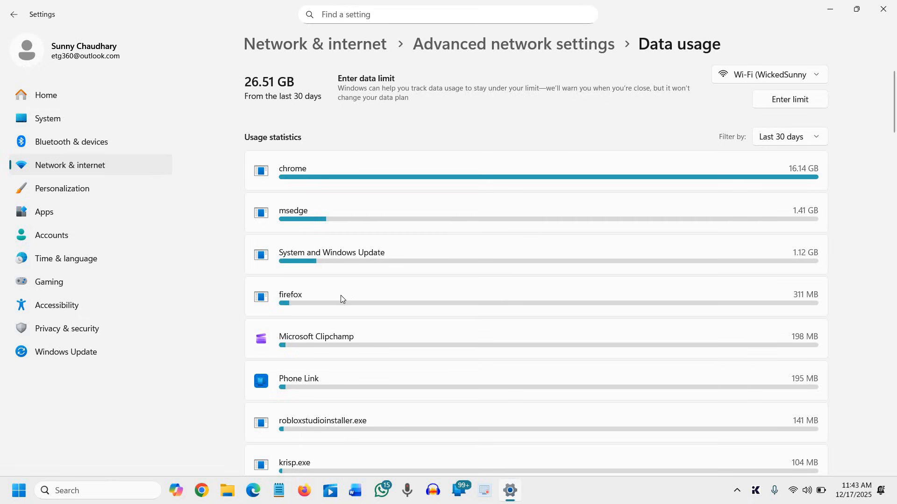
mouse_move(347, 333)
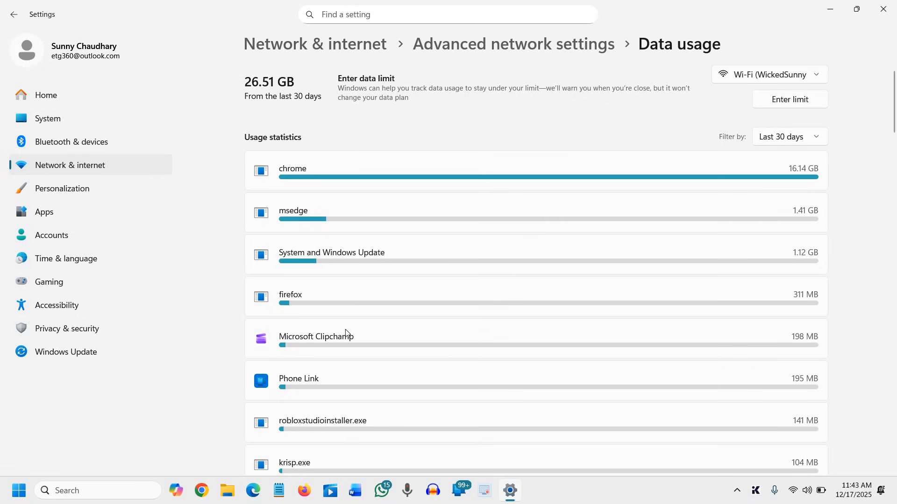
mouse_move(309, 390)
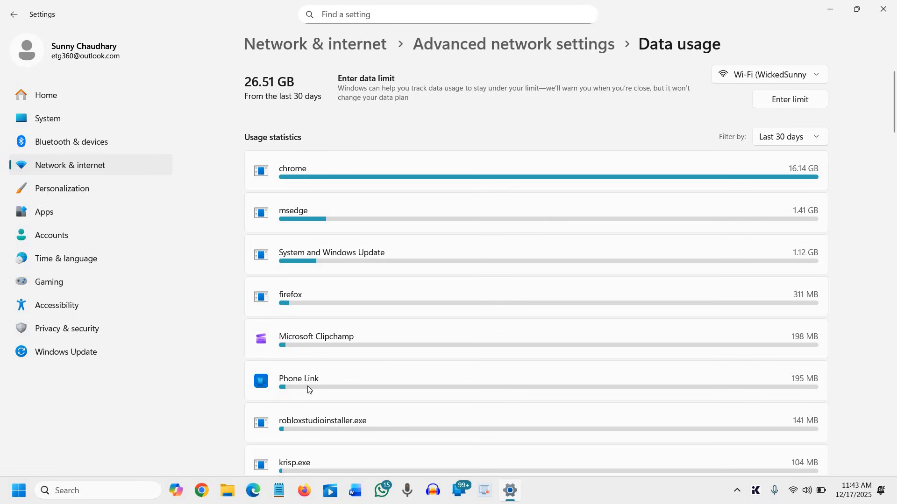
mouse_move(308, 421)
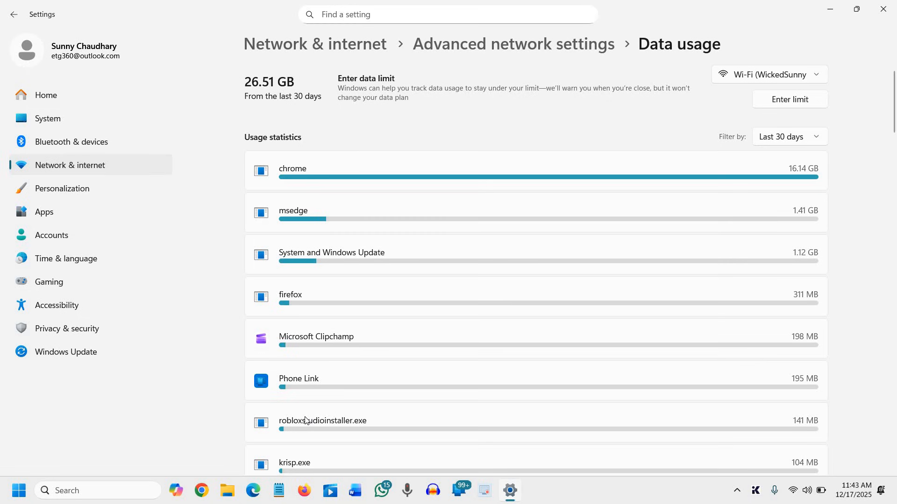
mouse_move(849, 168)
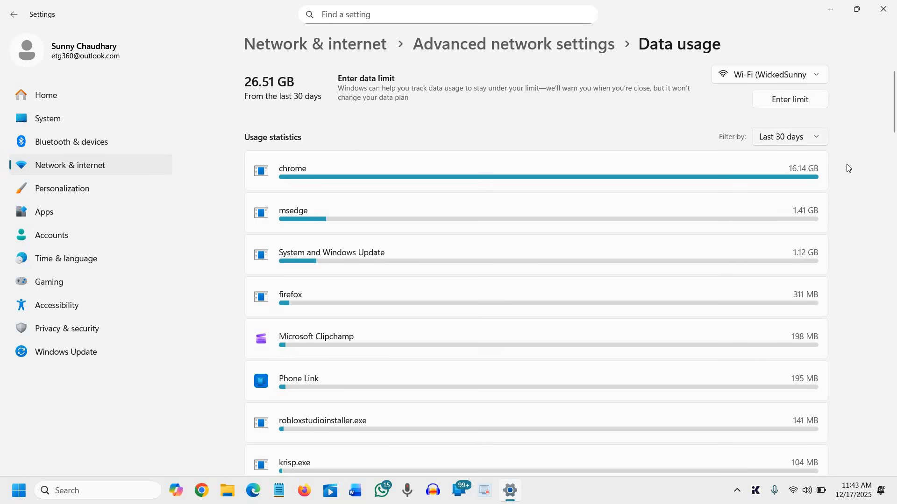
mouse_move(852, 151)
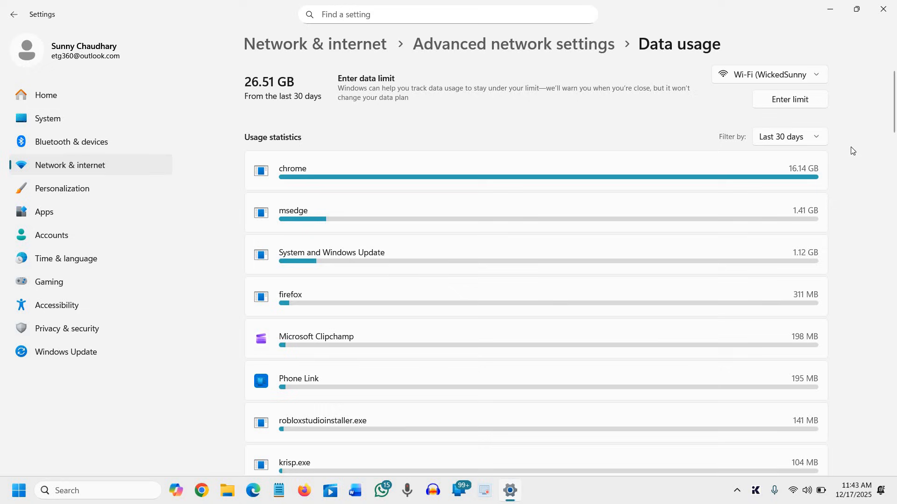
mouse_move(768, 140)
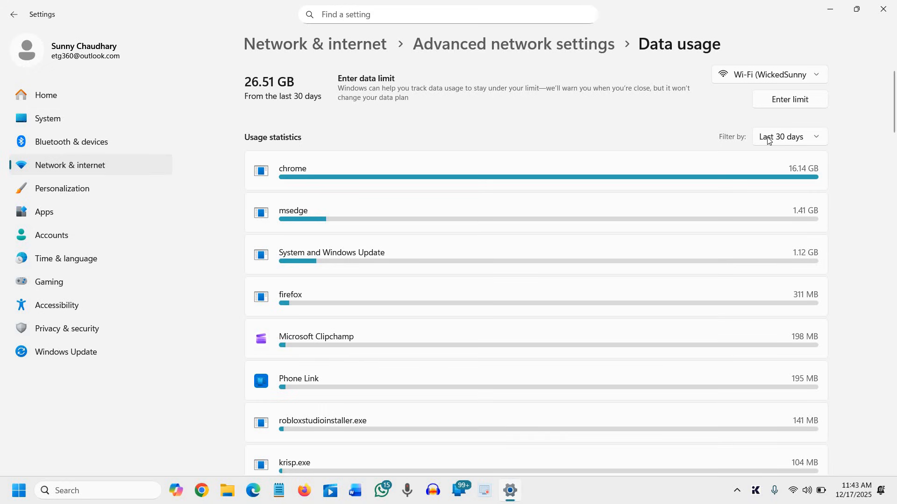
mouse_move(508, 164)
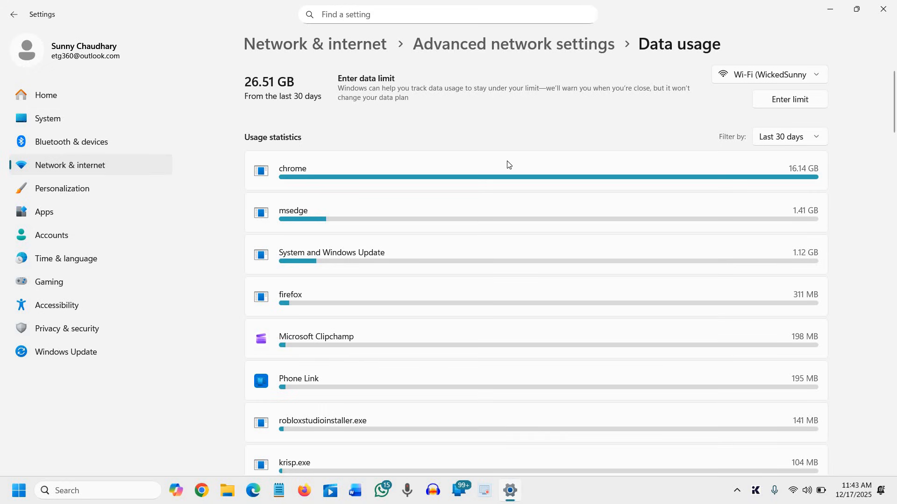
mouse_move(593, 141)
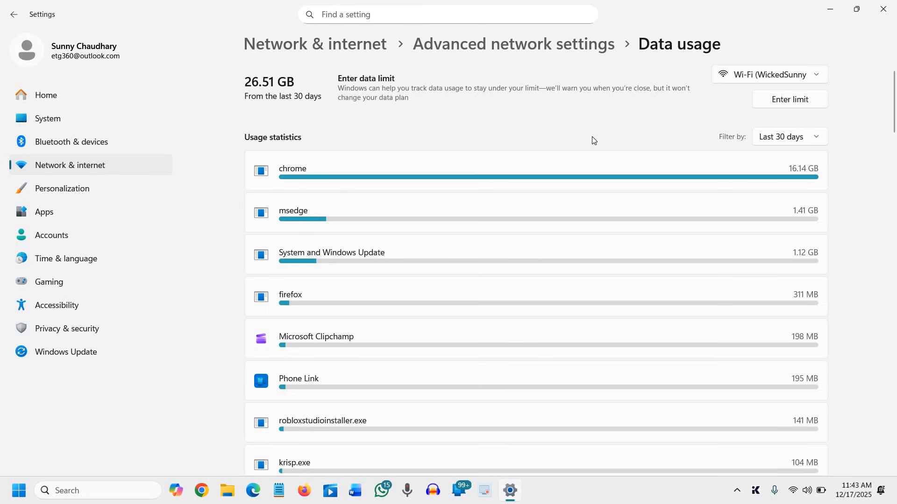
mouse_move(890, 12)
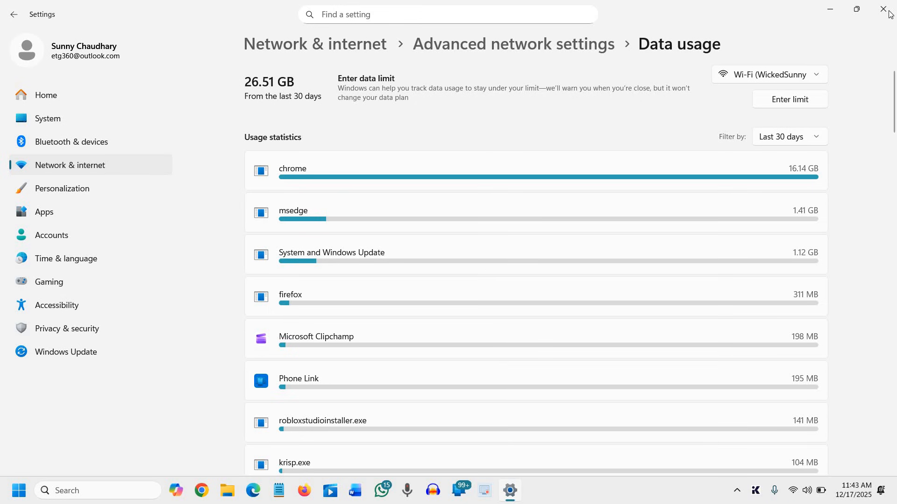
- Close the Settings window
left_click(883, 10)
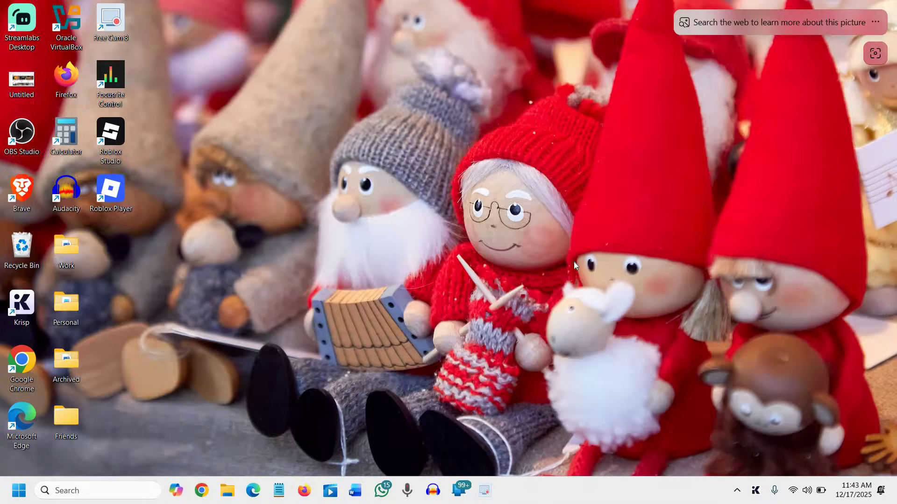
mouse_move(632, 388)
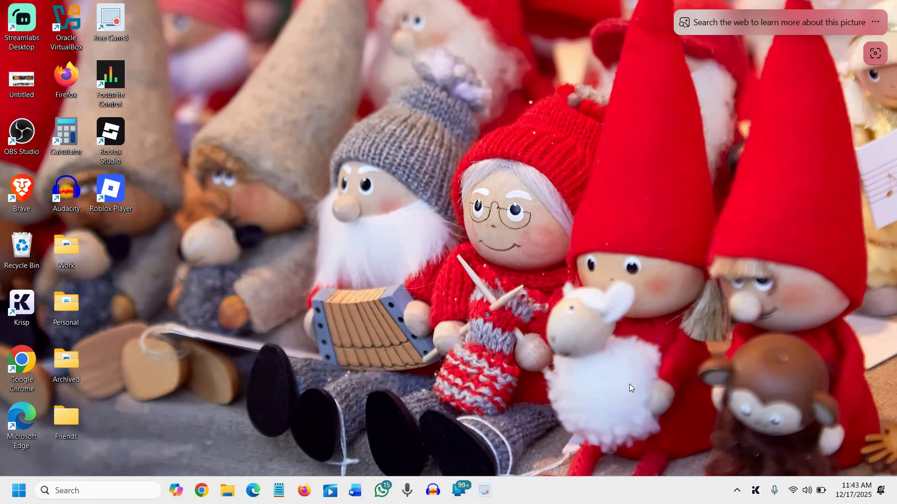
mouse_move(629, 381)
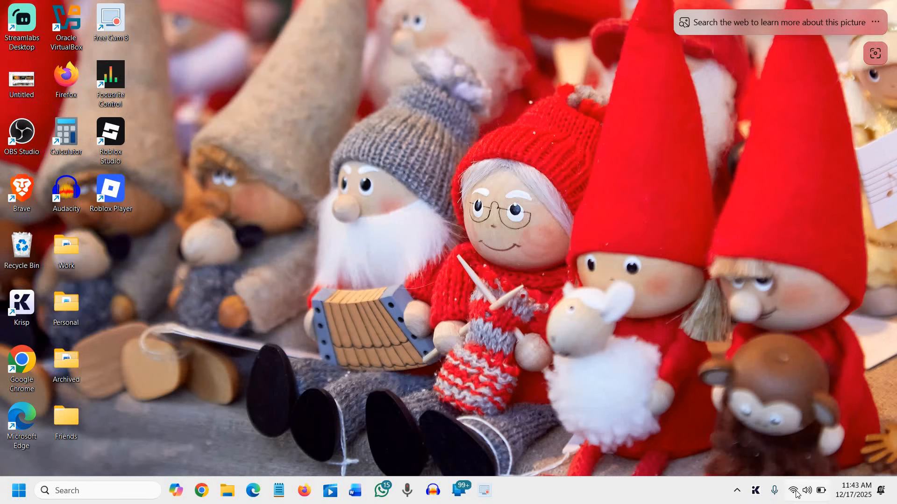
mouse_move(794, 491)
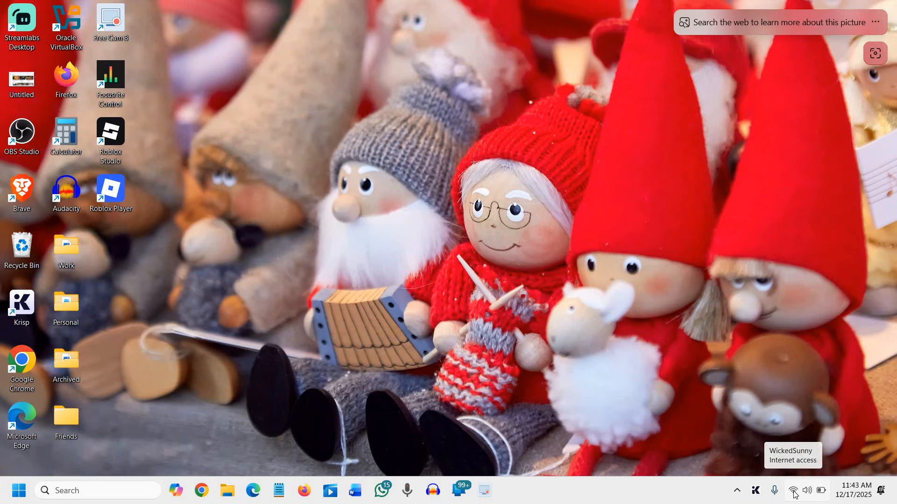
left_click(794, 490)
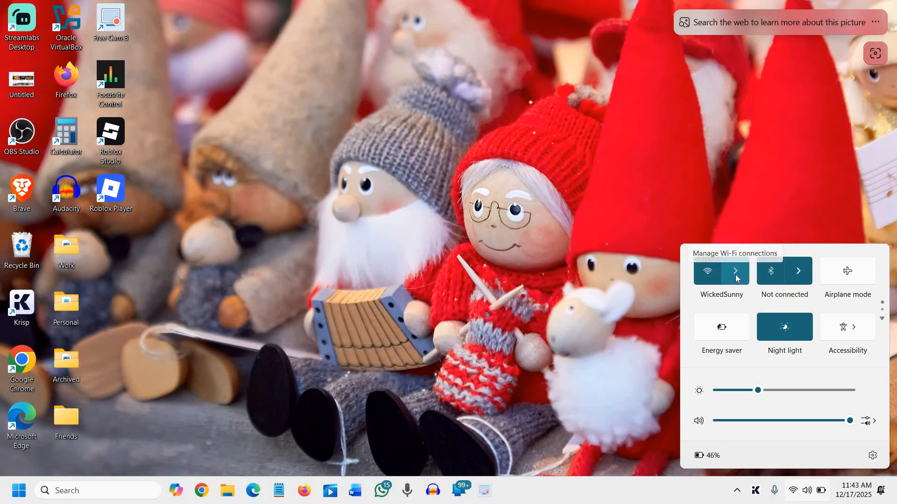
left_click(737, 271)
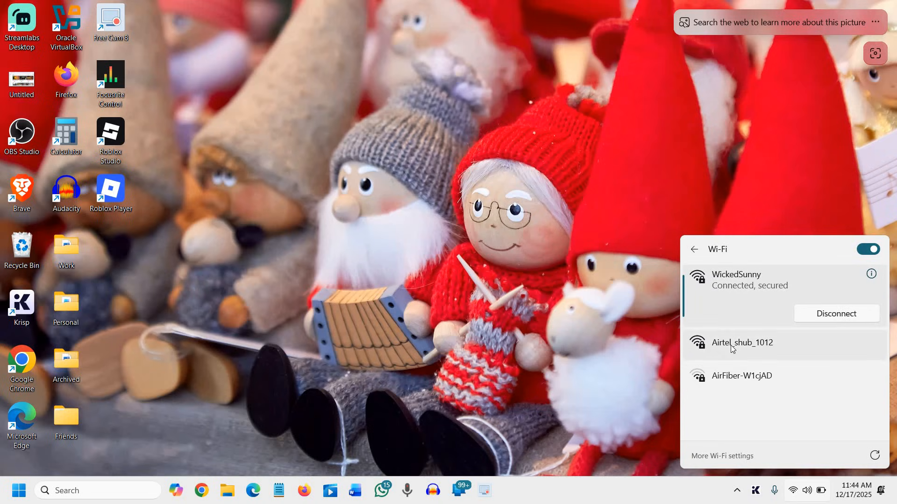
mouse_move(766, 393)
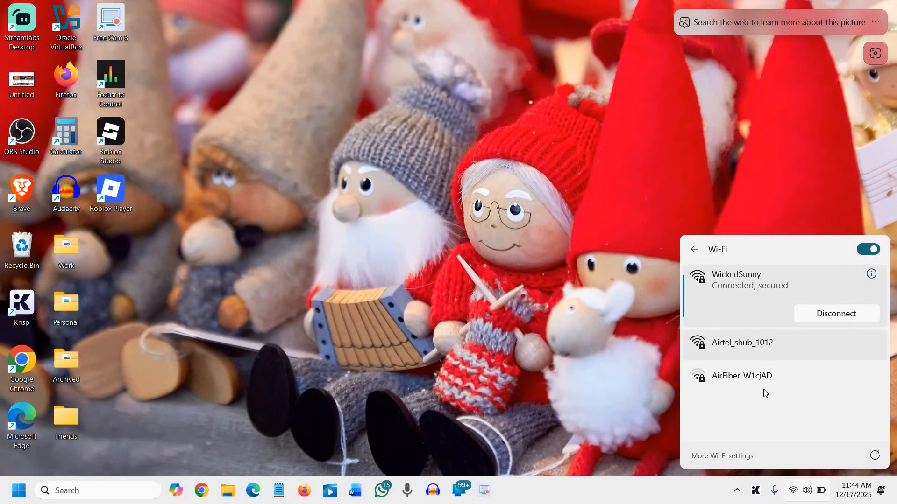
mouse_move(768, 370)
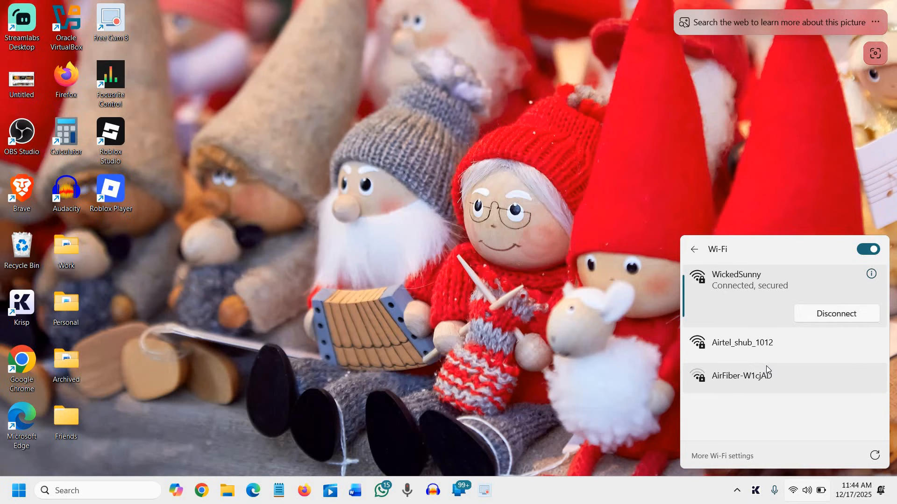
mouse_move(564, 310)
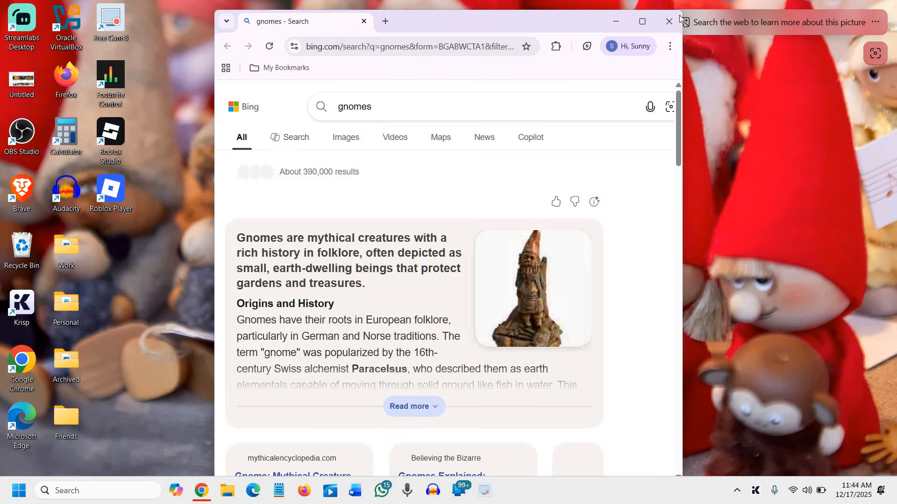
left_click(667, 22)
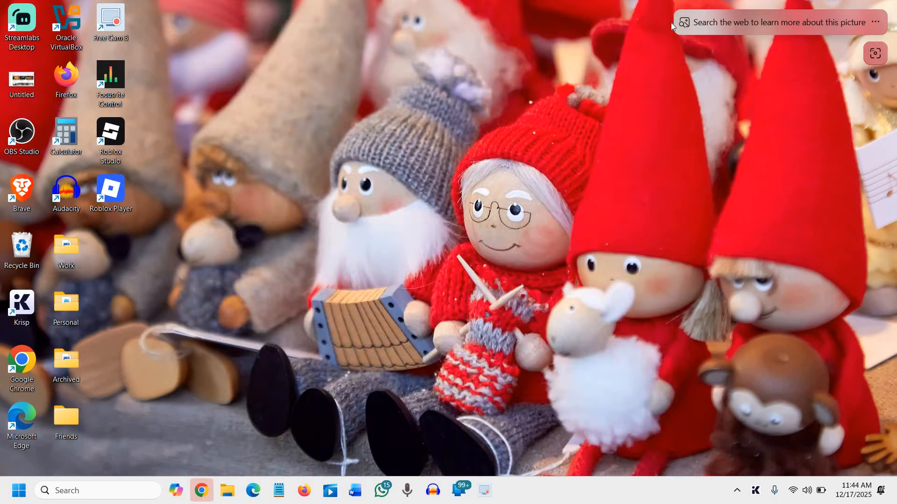